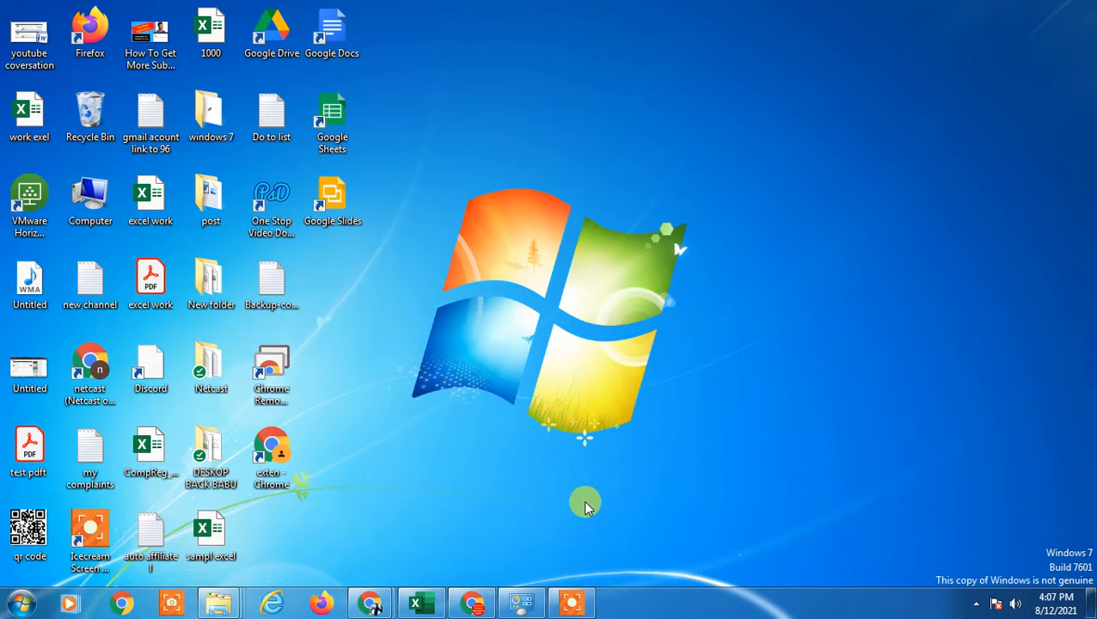
pyautogui.moveTo(560, 168)
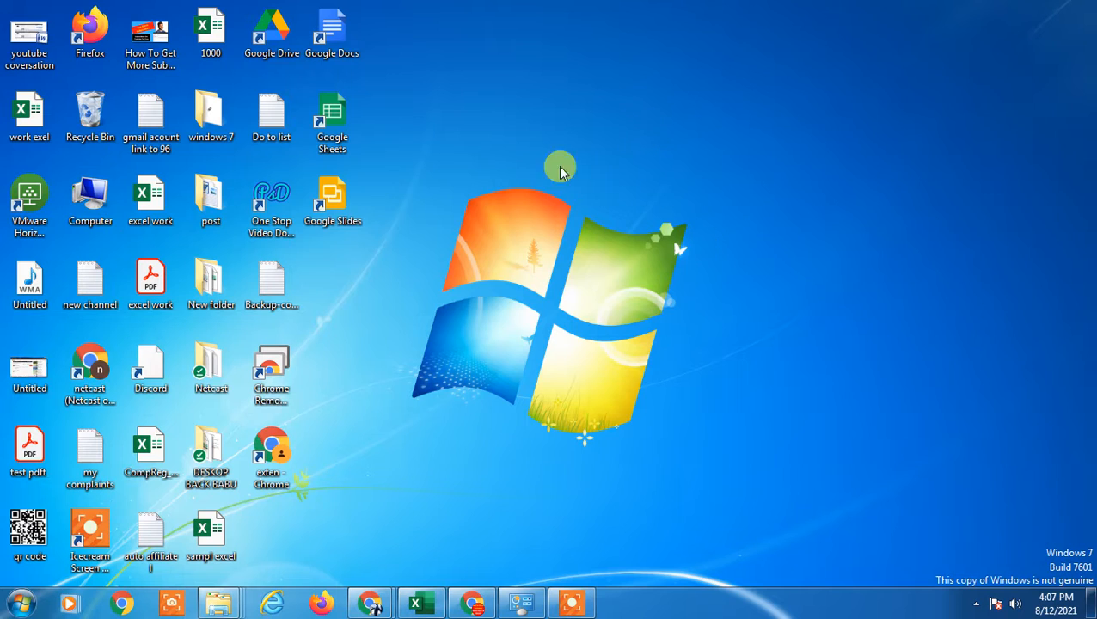
pyautogui.moveTo(696, 107)
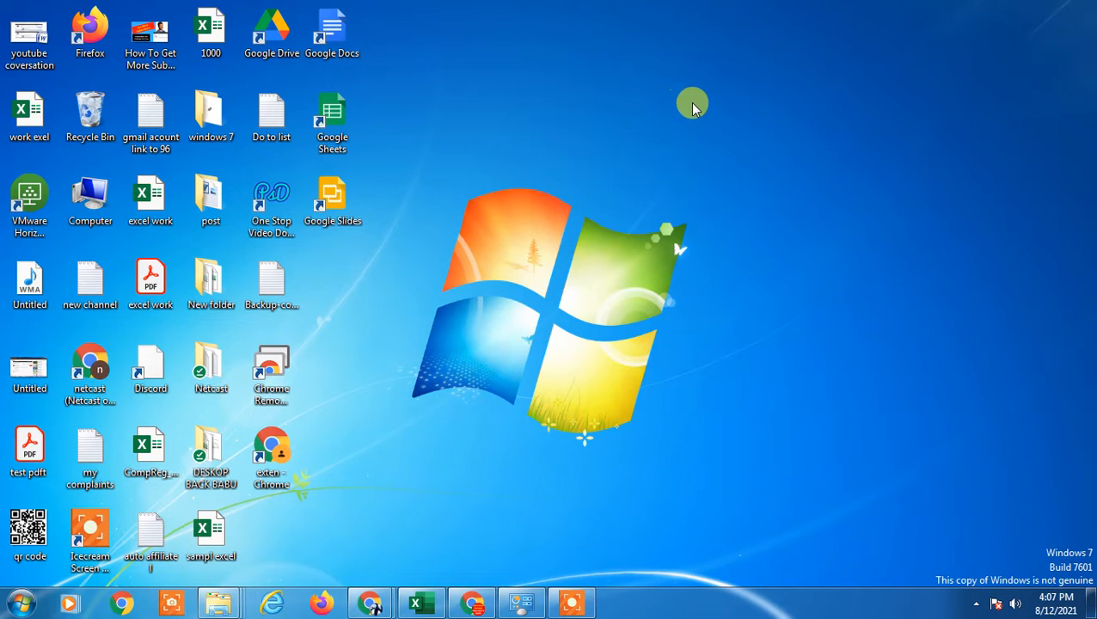
pyautogui.moveTo(681, 67)
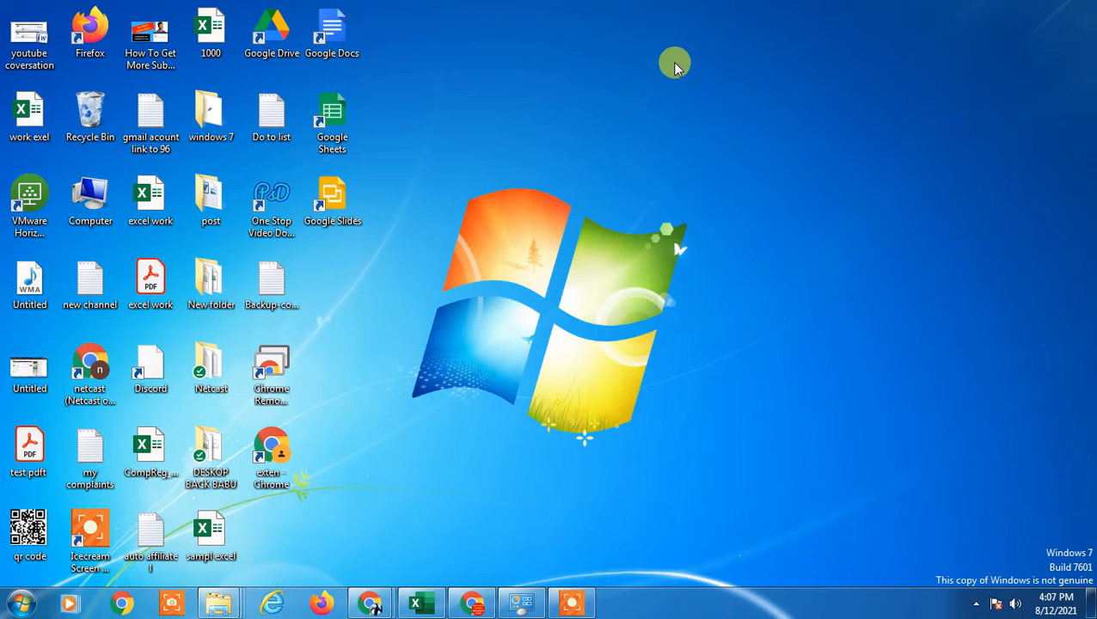
pyautogui.moveTo(637, 183)
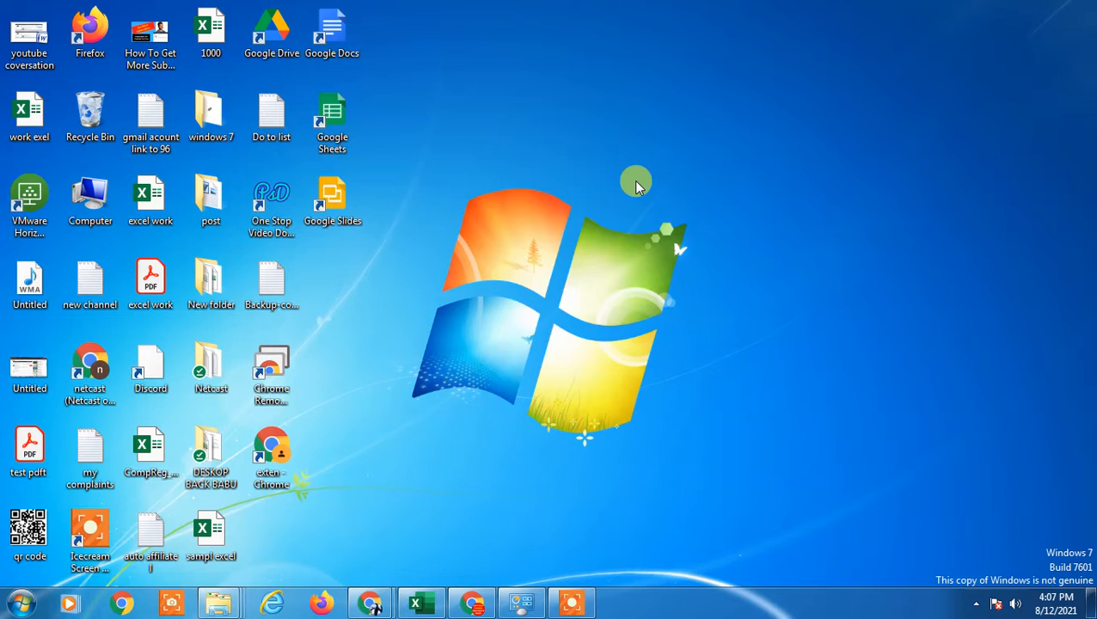
# - Refresh the desktop, check the test folder's actions in Drive, then create a blank Google Form
pyautogui.rightClick(636, 184)
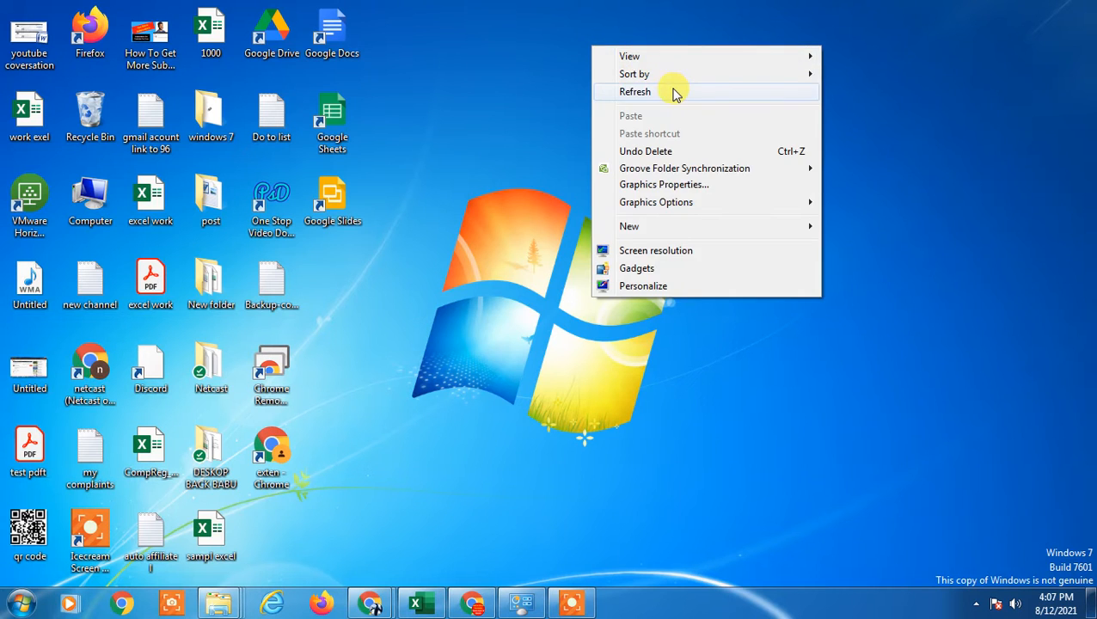
pyautogui.click(646, 91)
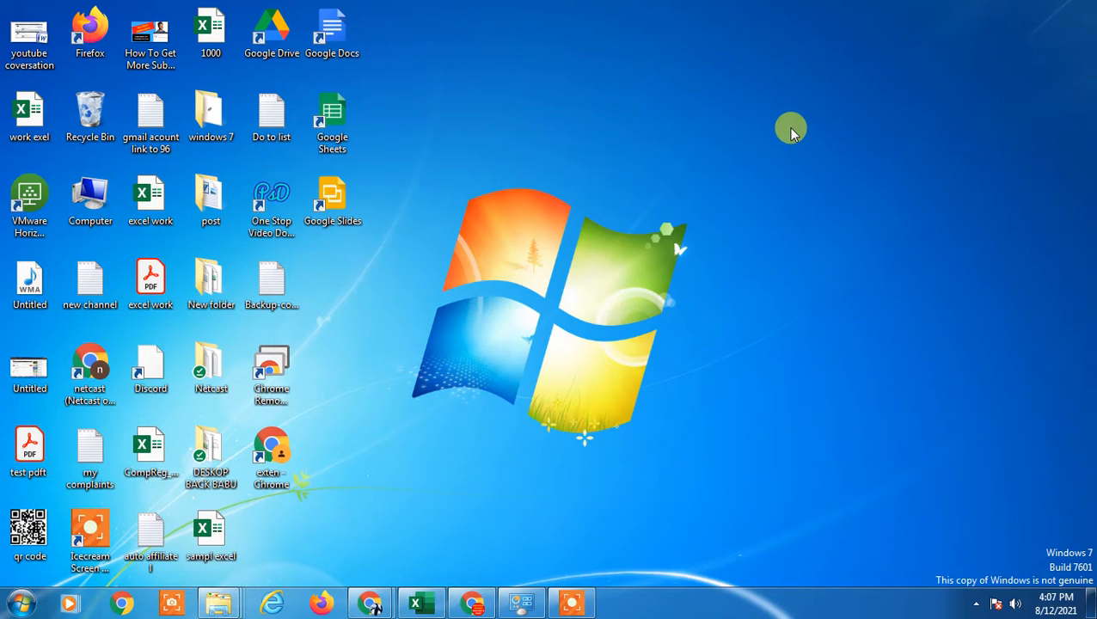
pyautogui.moveTo(525, 154)
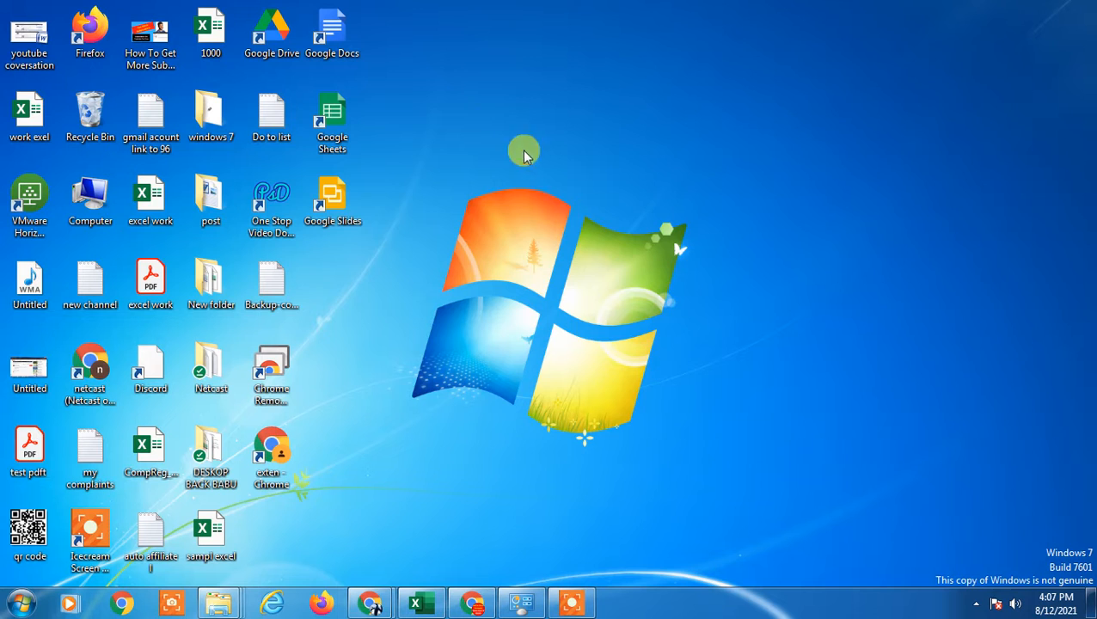
pyautogui.moveTo(685, 69)
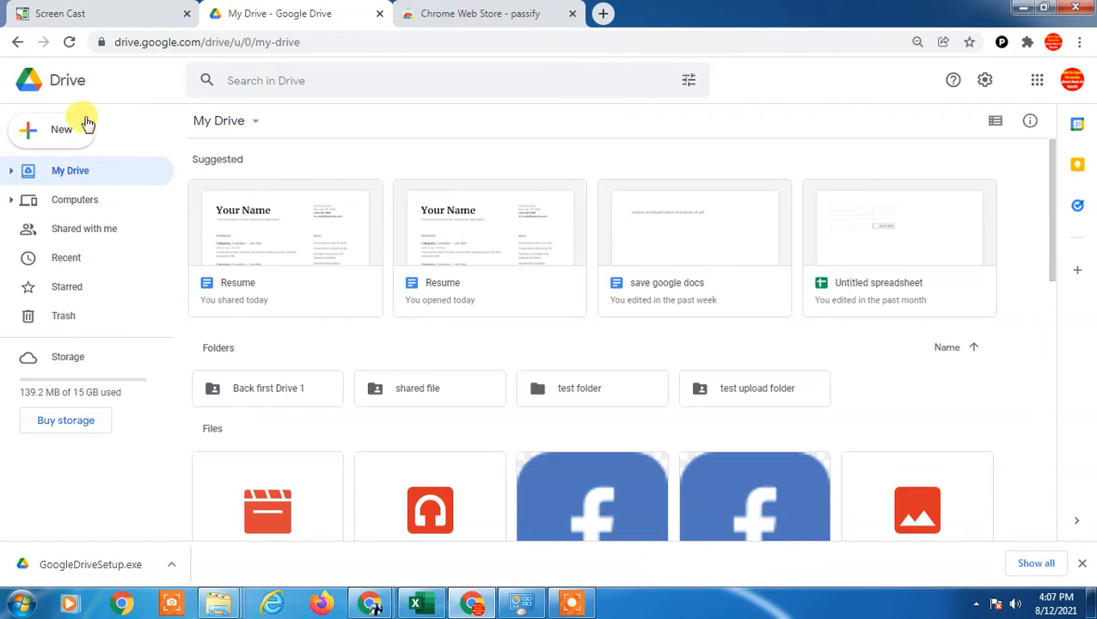
pyautogui.scroll(-3)
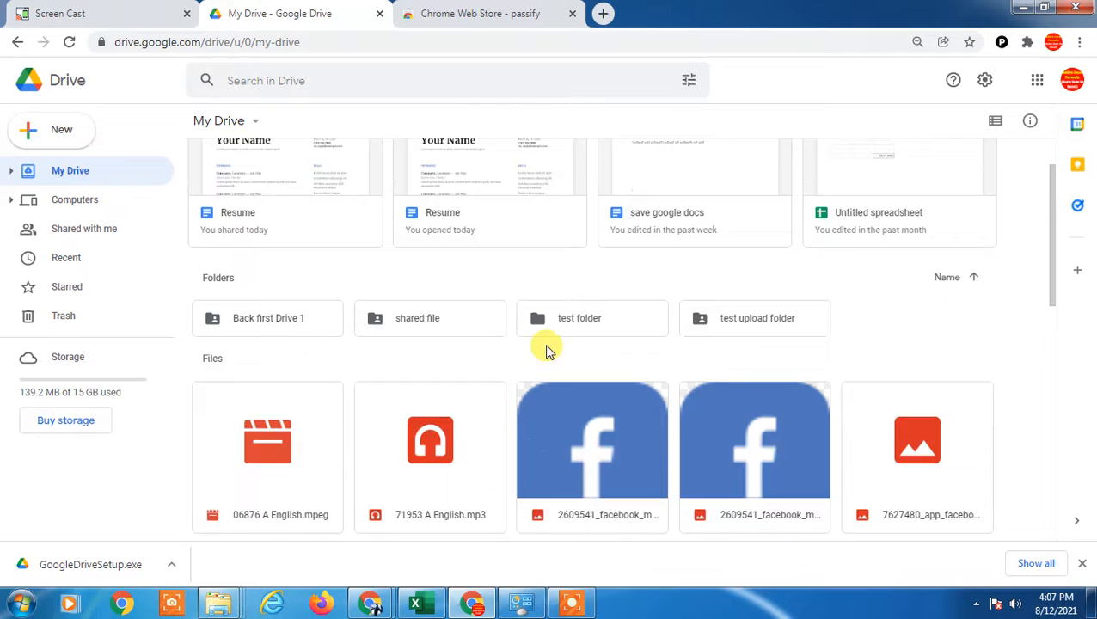
pyautogui.scroll(-3)
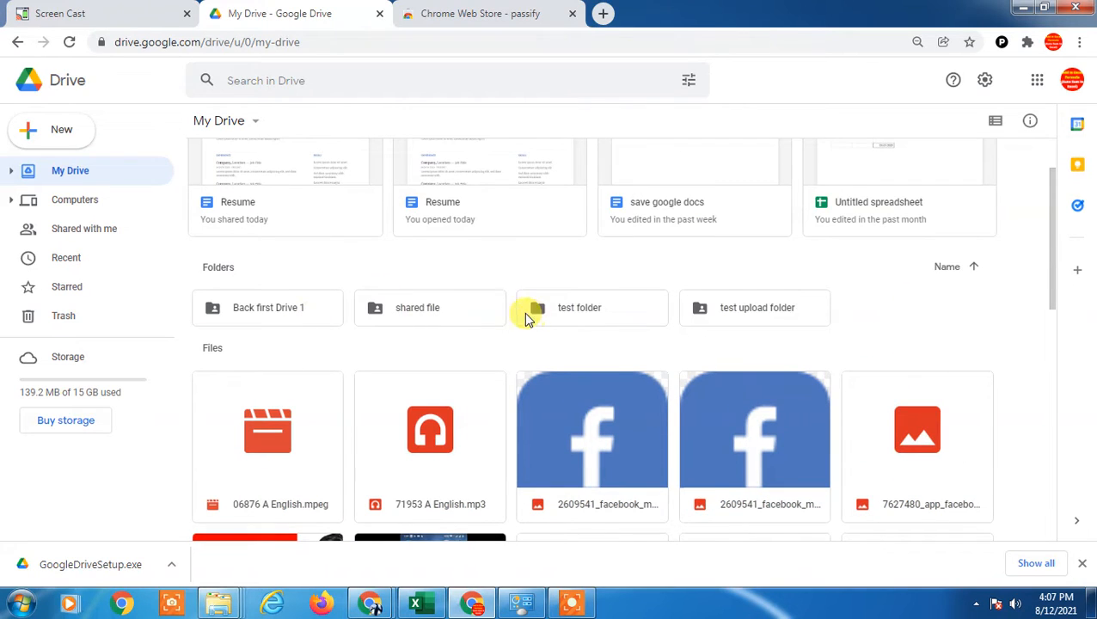
pyautogui.moveTo(604, 331)
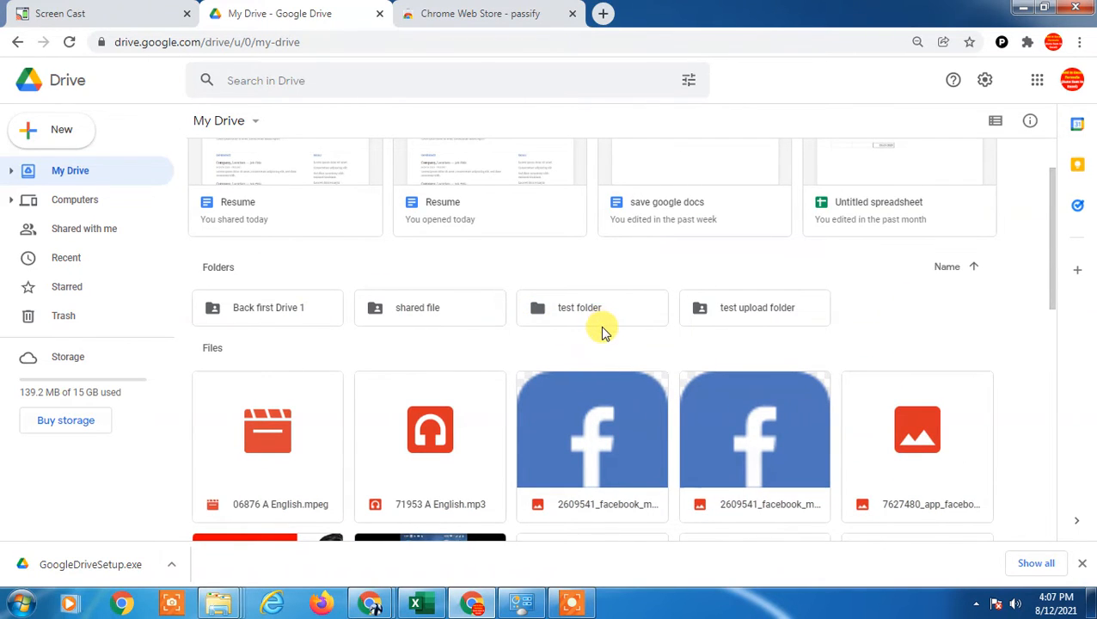
pyautogui.rightClick(578, 307)
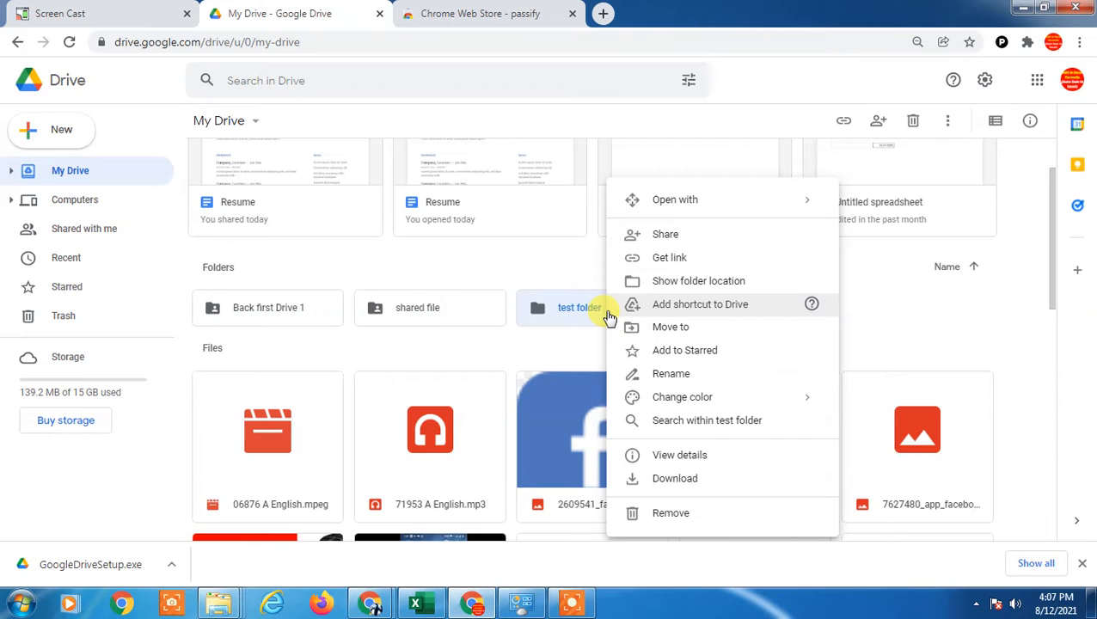
pyautogui.moveTo(540, 271)
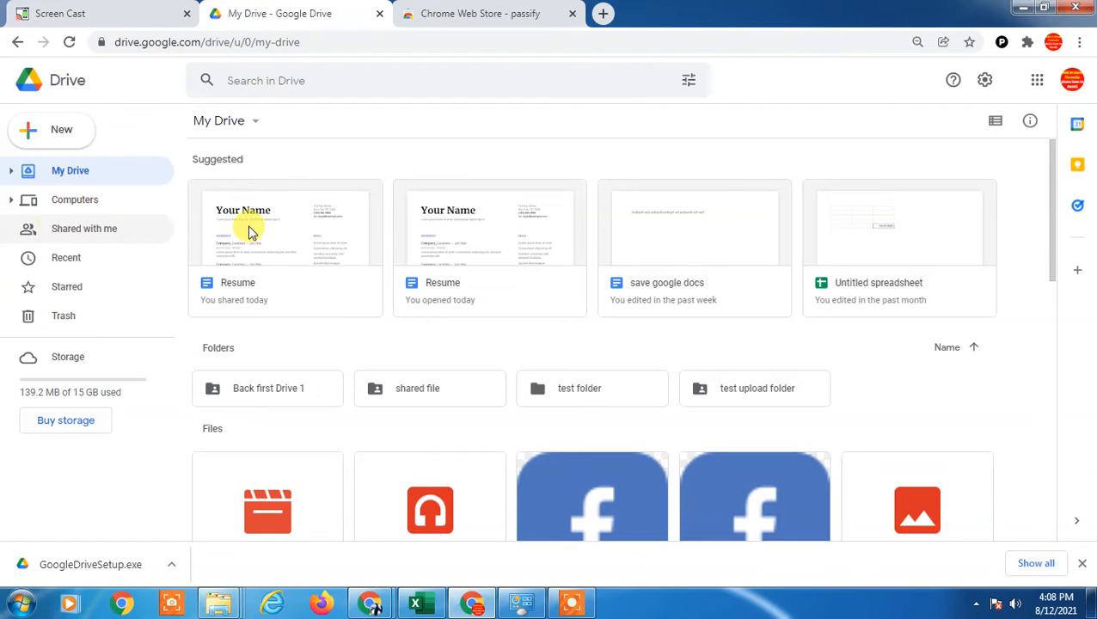
pyautogui.click(52, 129)
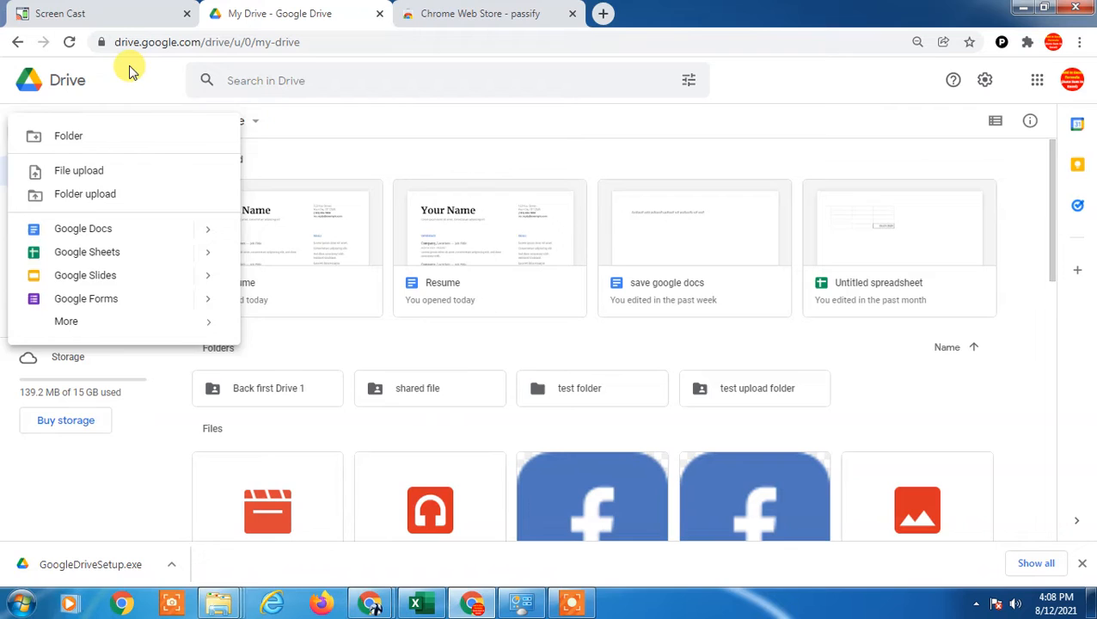
pyautogui.moveTo(86, 298)
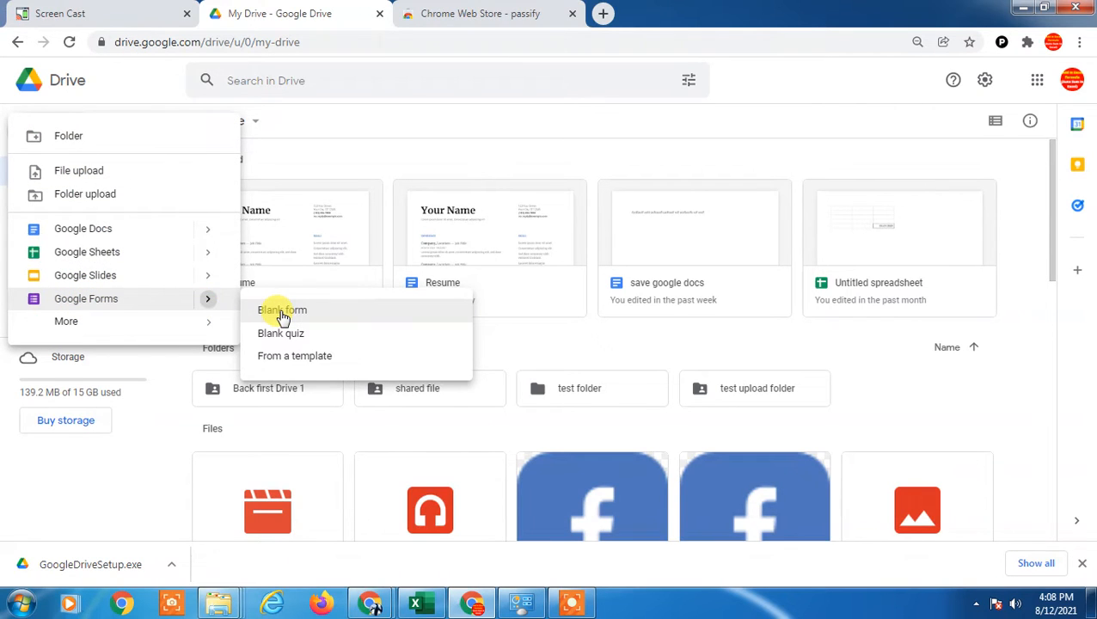
pyautogui.click(282, 310)
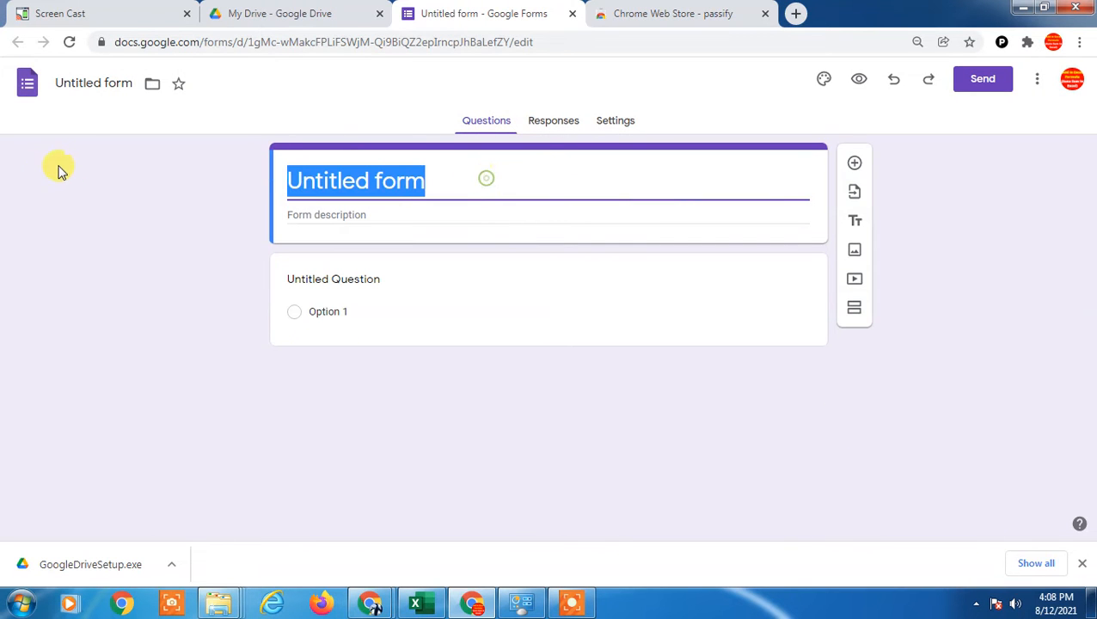
# - Title the form 'Password protected documents' and add the question 'Whats is the password?'
pyautogui.write('Pa')
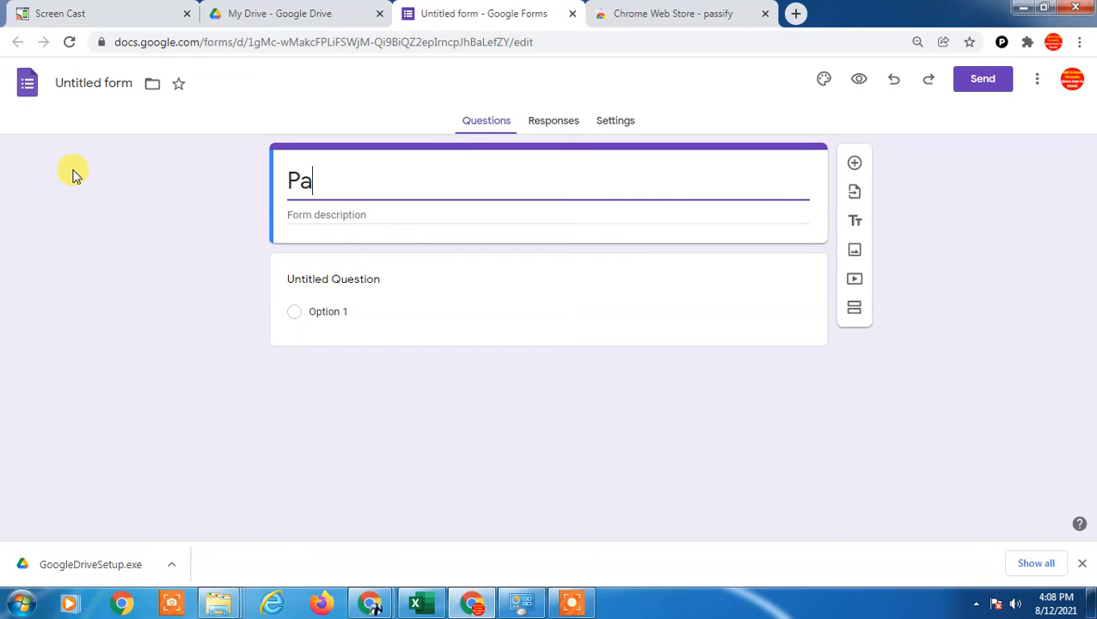
pyautogui.write('ssword pro')
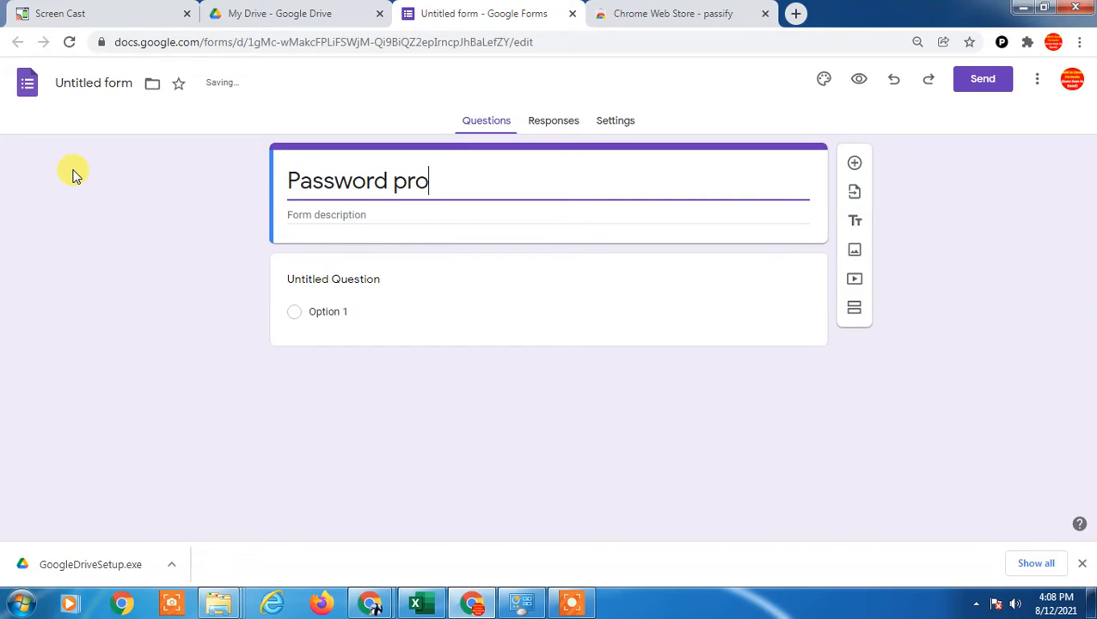
pyautogui.write('tected documents')
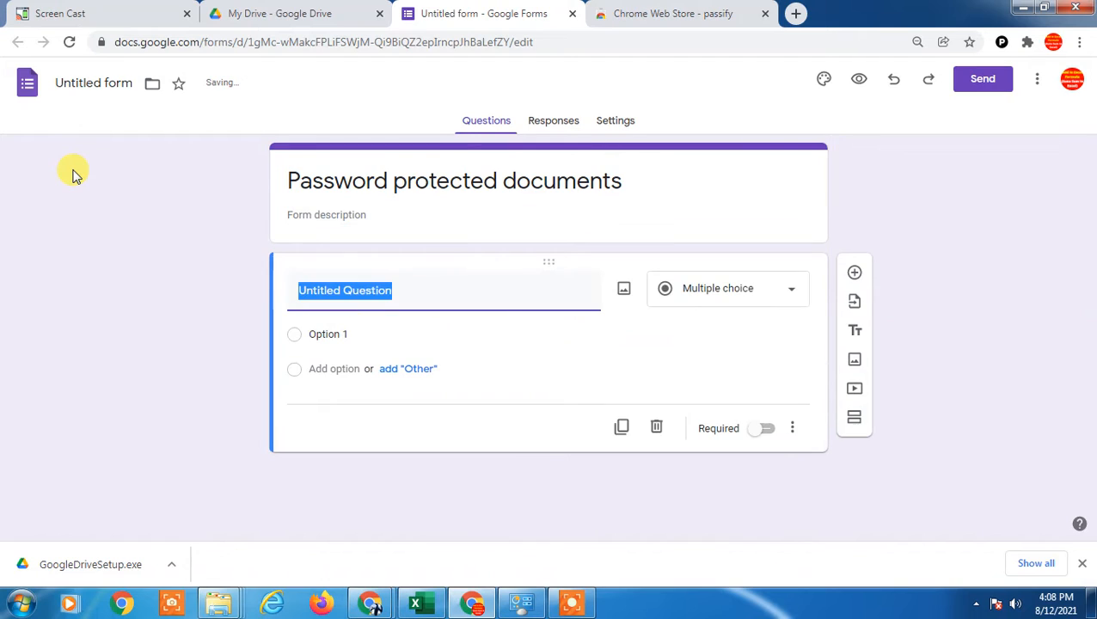
pyautogui.write('Whats is the passw')
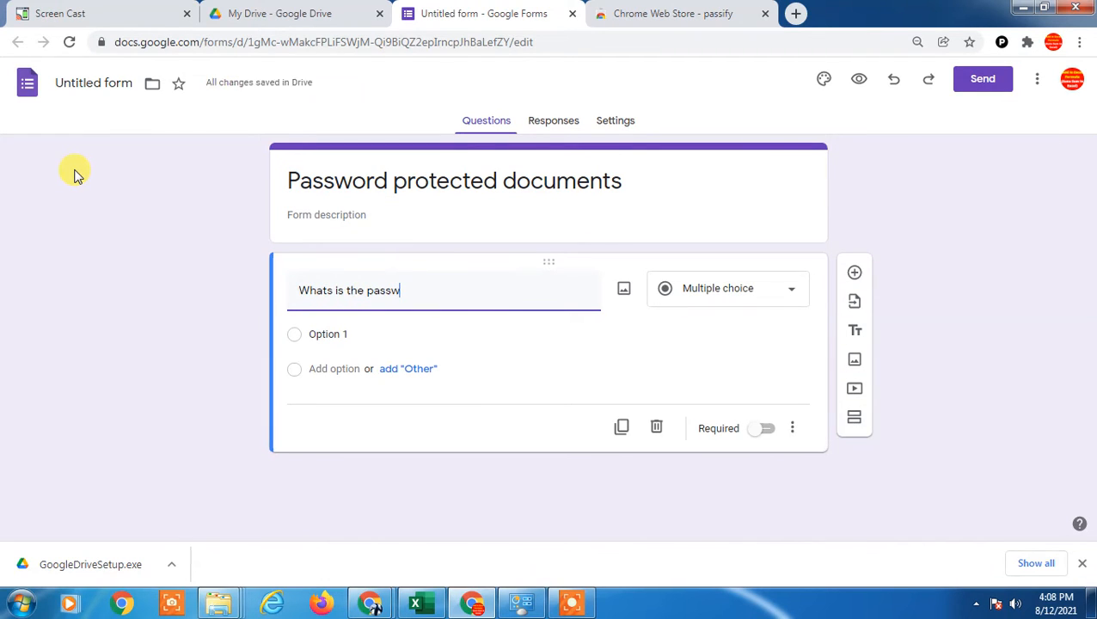
pyautogui.write('ord?')
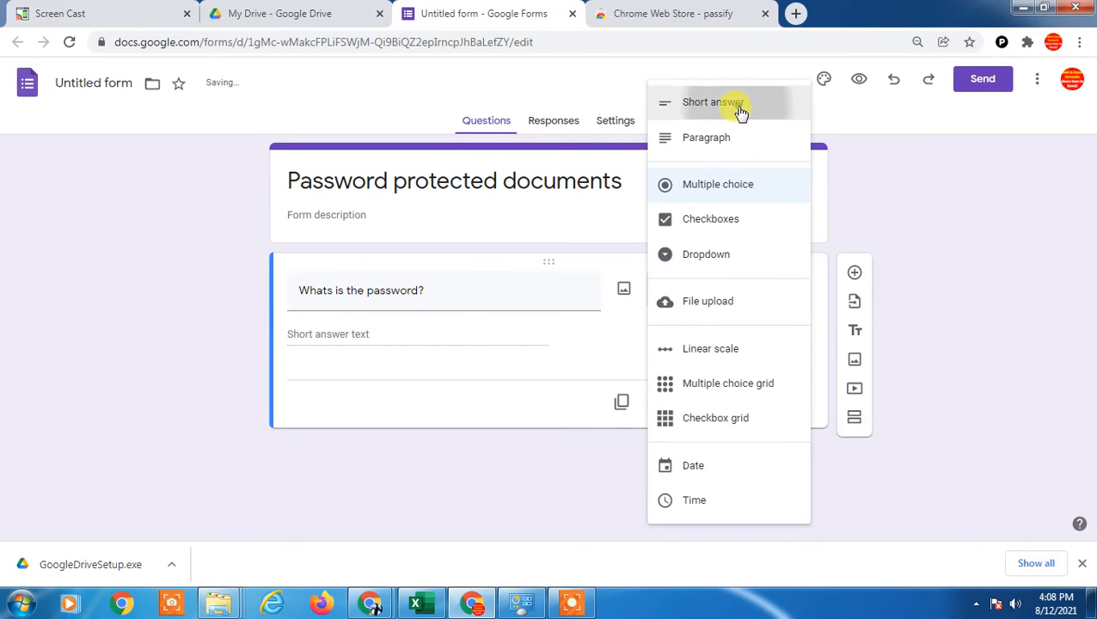
# - Make the password question a required short-answer question
pyautogui.click(709, 102)
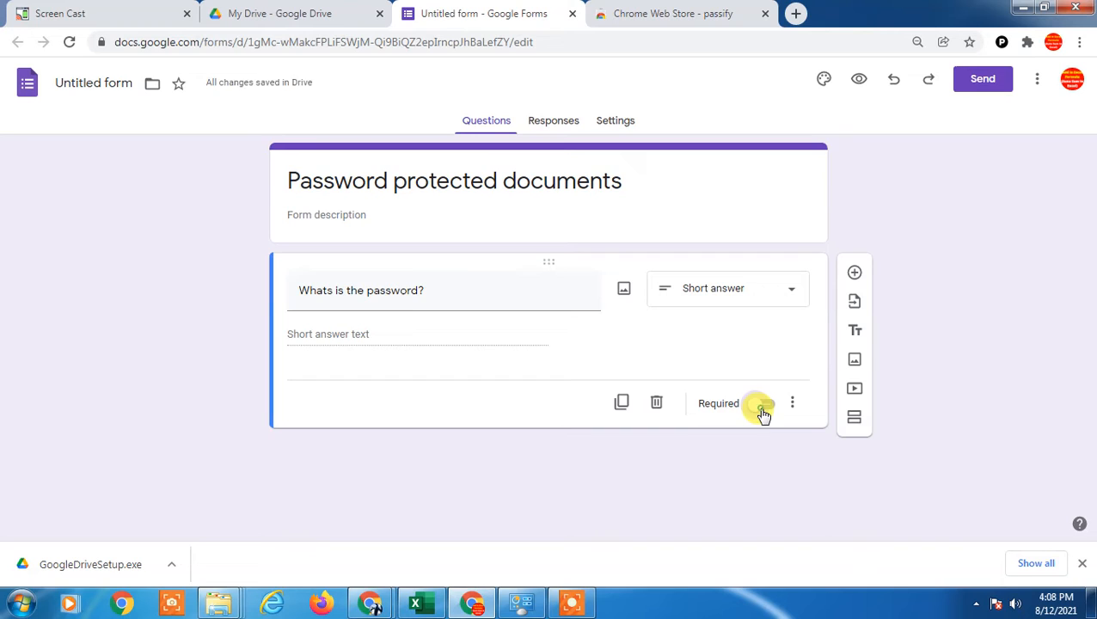
pyautogui.click(763, 404)
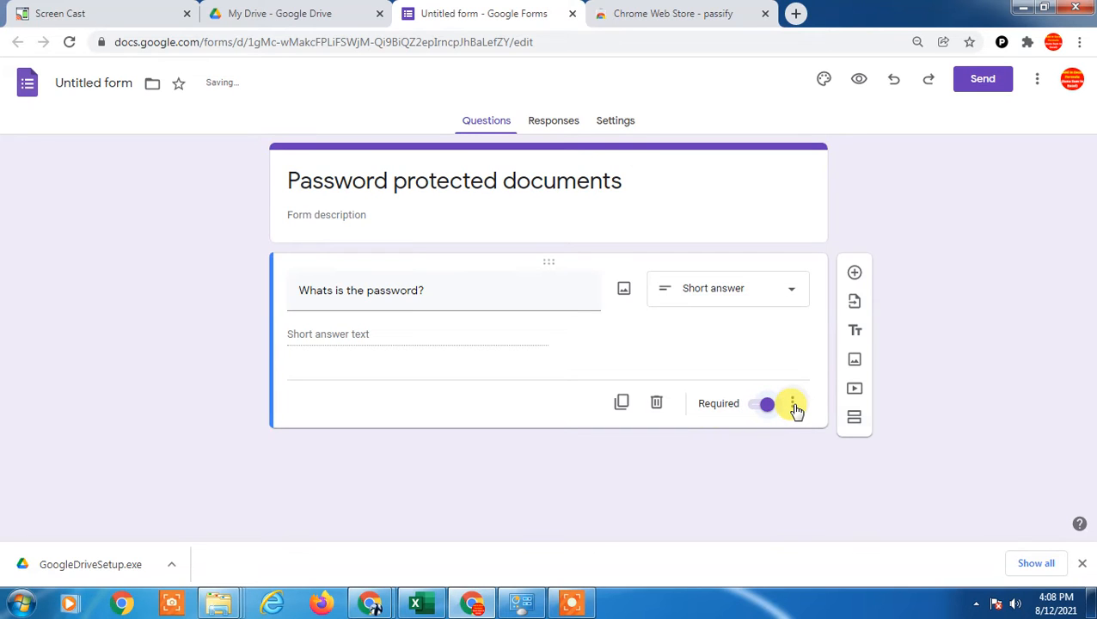
pyautogui.click(792, 402)
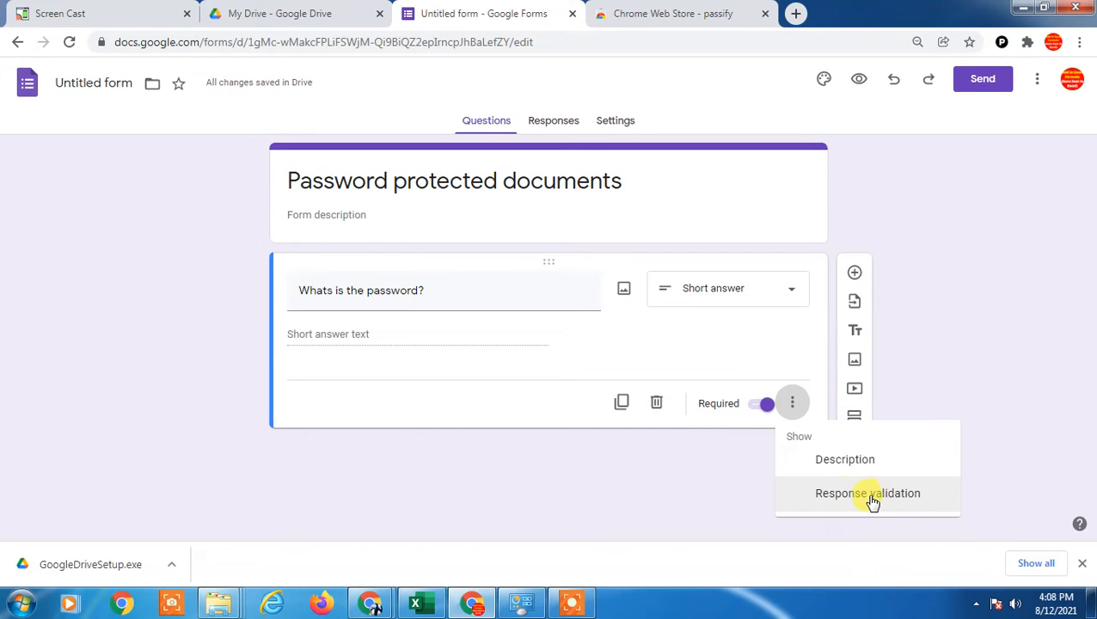
pyautogui.click(869, 493)
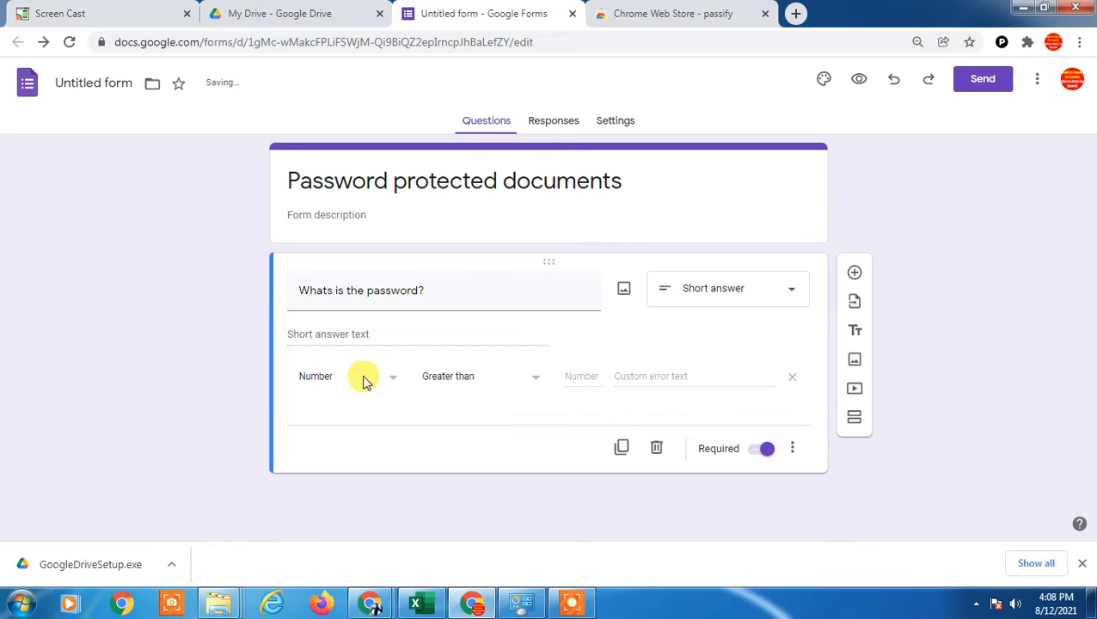
pyautogui.click(348, 376)
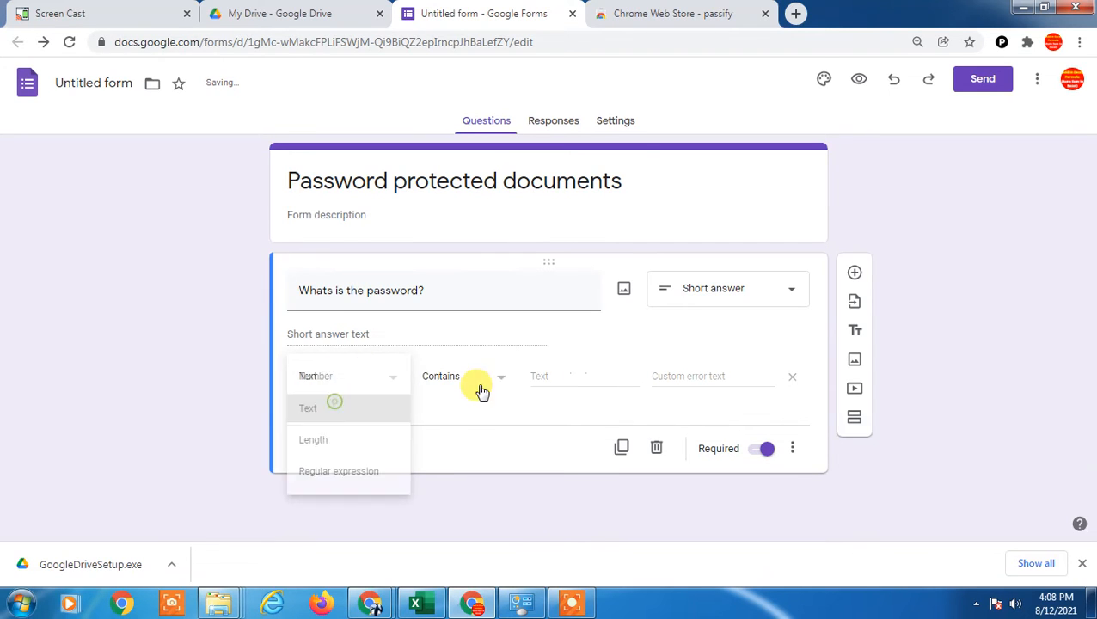
pyautogui.click(307, 408)
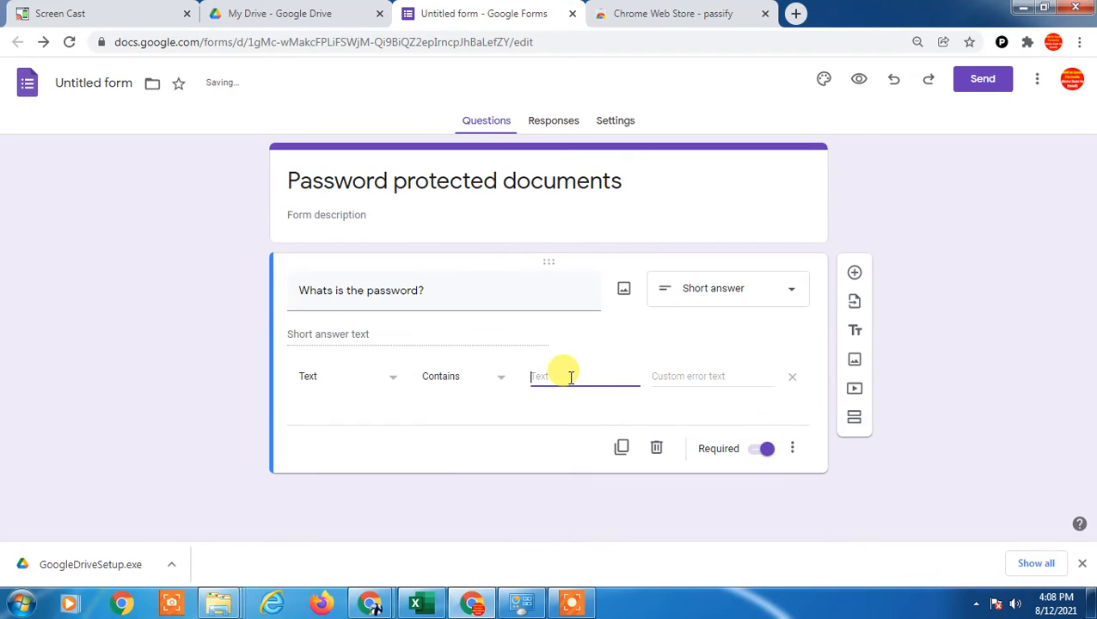
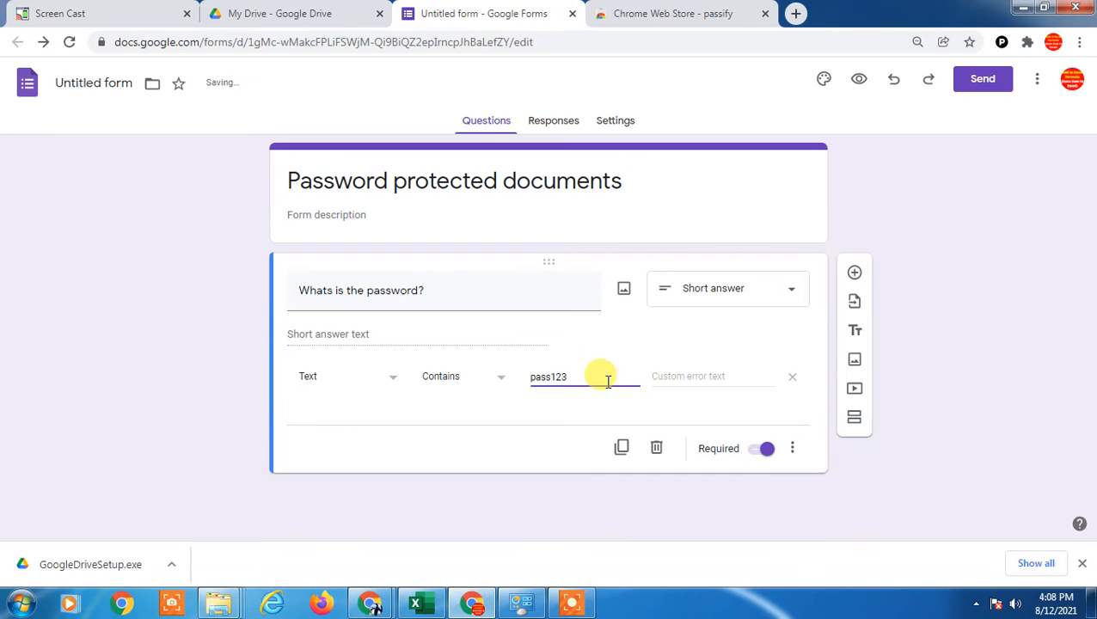
pyautogui.click(712, 376)
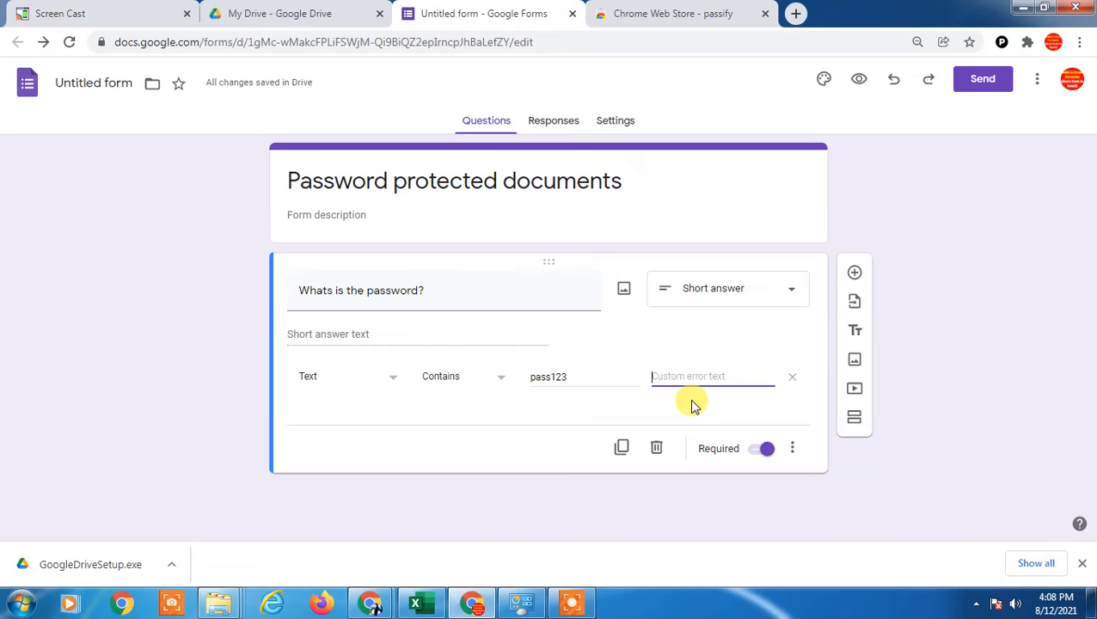
pyautogui.write('wrong password try again')
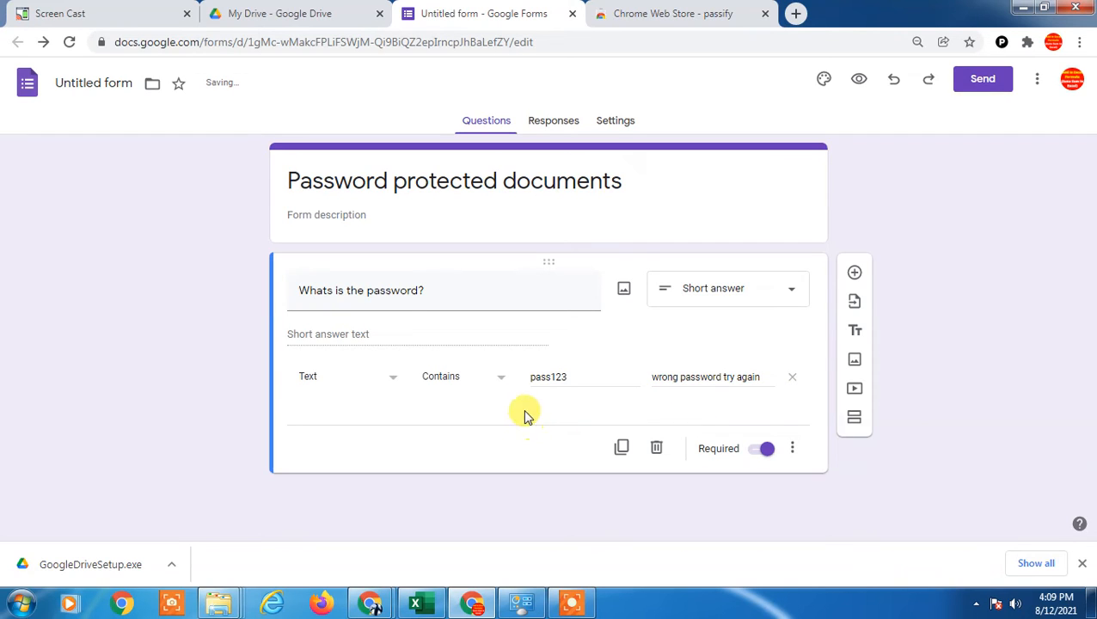
pyautogui.moveTo(460, 168)
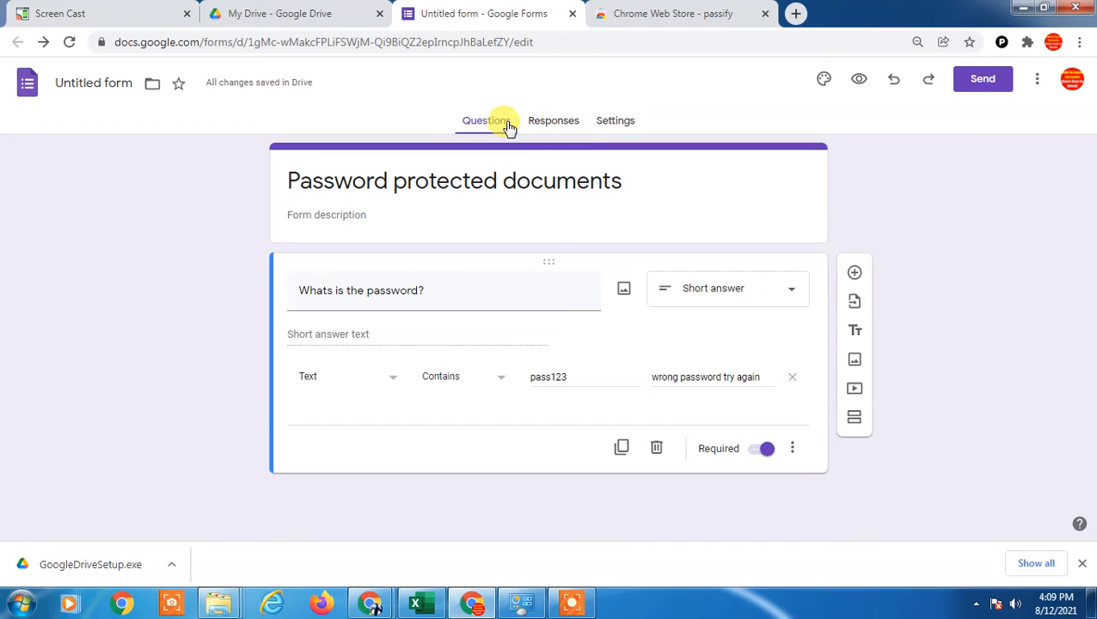
pyautogui.moveTo(616, 121)
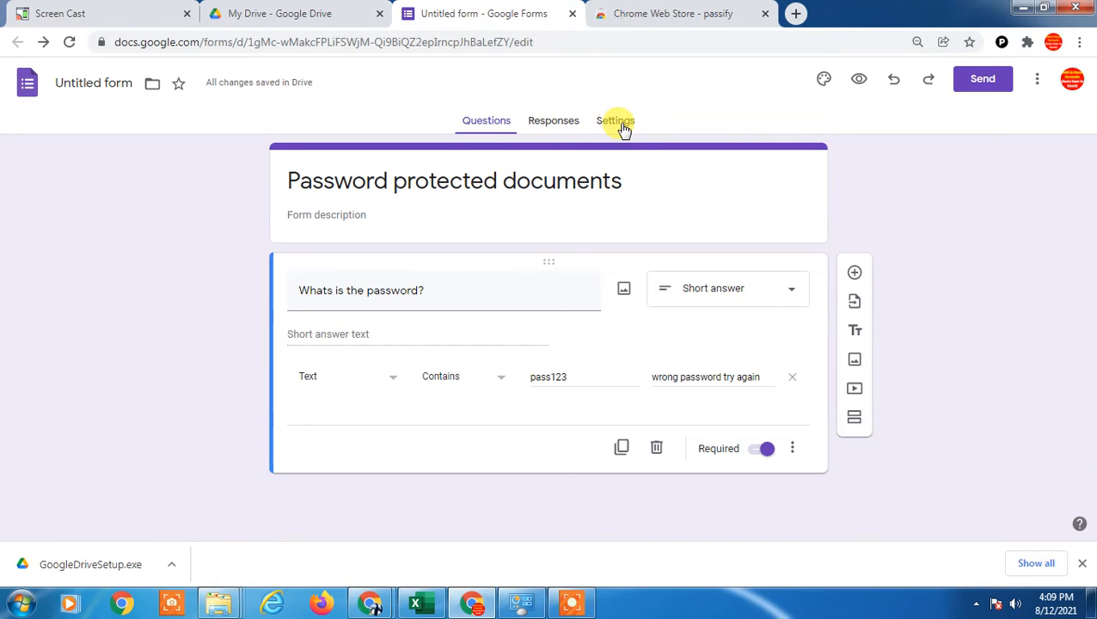
# - Expand the Presentation settings and start editing the confirmation message
pyautogui.click(615, 121)
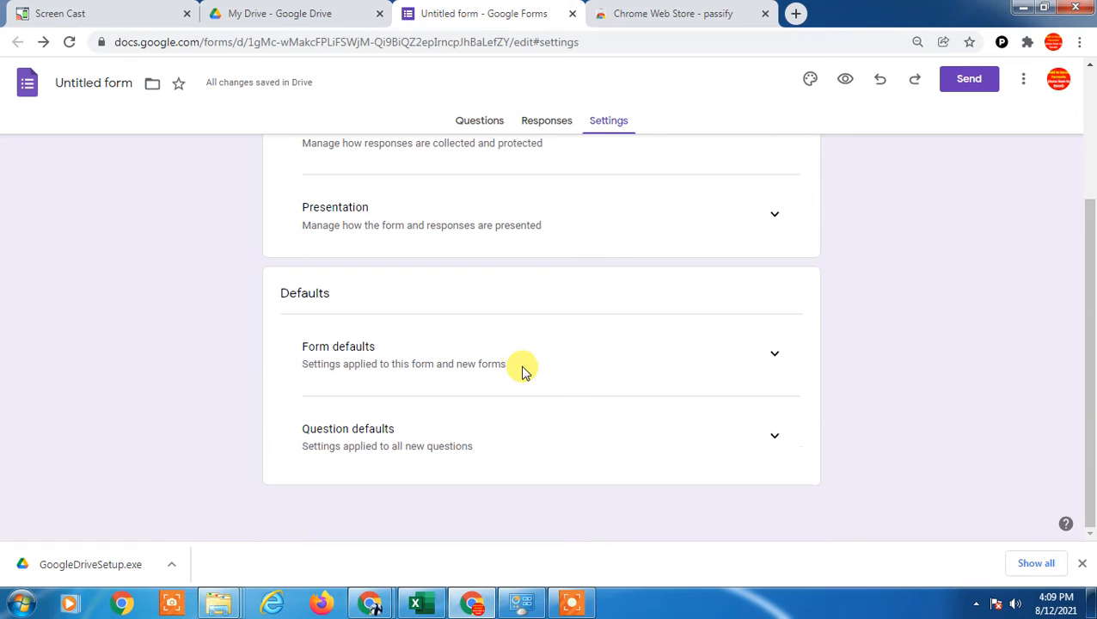
pyautogui.moveTo(770, 216)
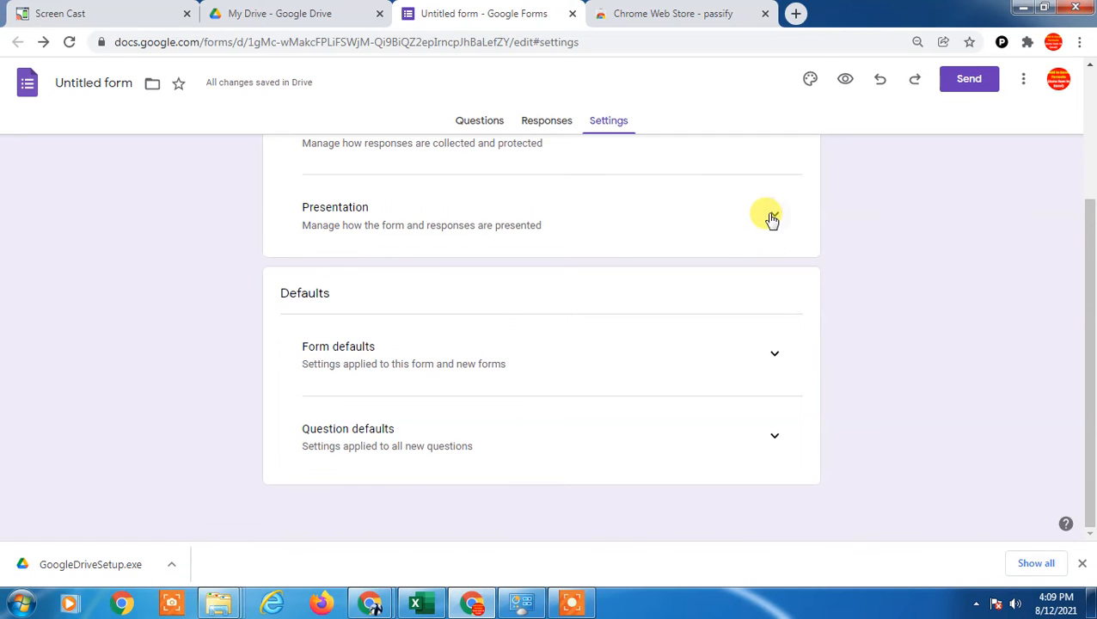
pyautogui.click(767, 215)
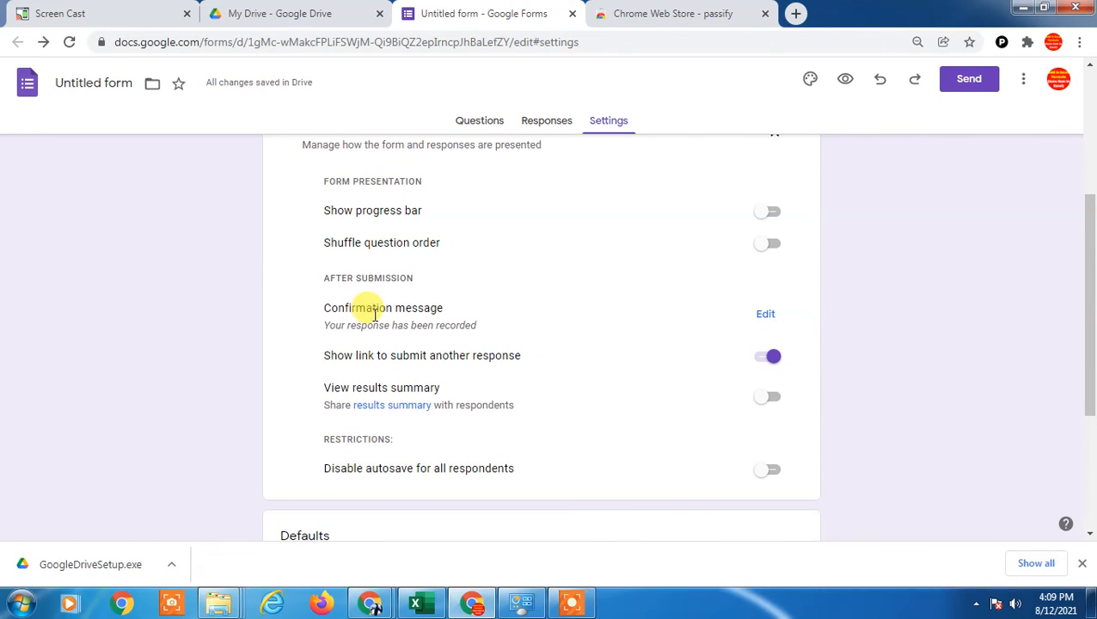
pyautogui.click(765, 314)
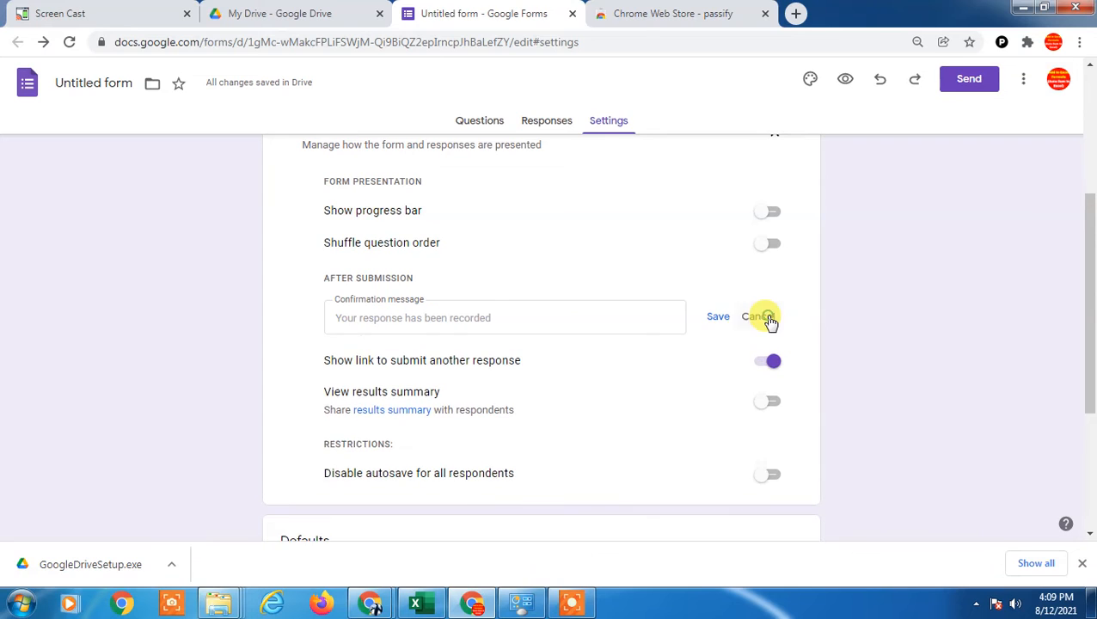
# - Write the confirmation message 'thank for your response find the folder on this link'
pyautogui.click(480, 318)
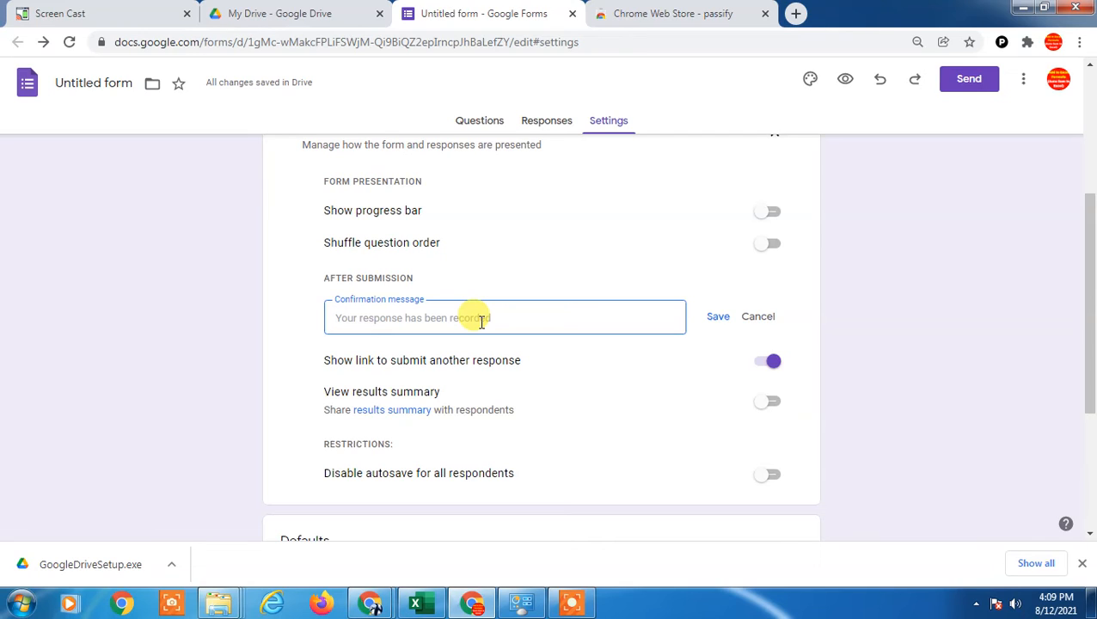
pyautogui.write('thank for your r')
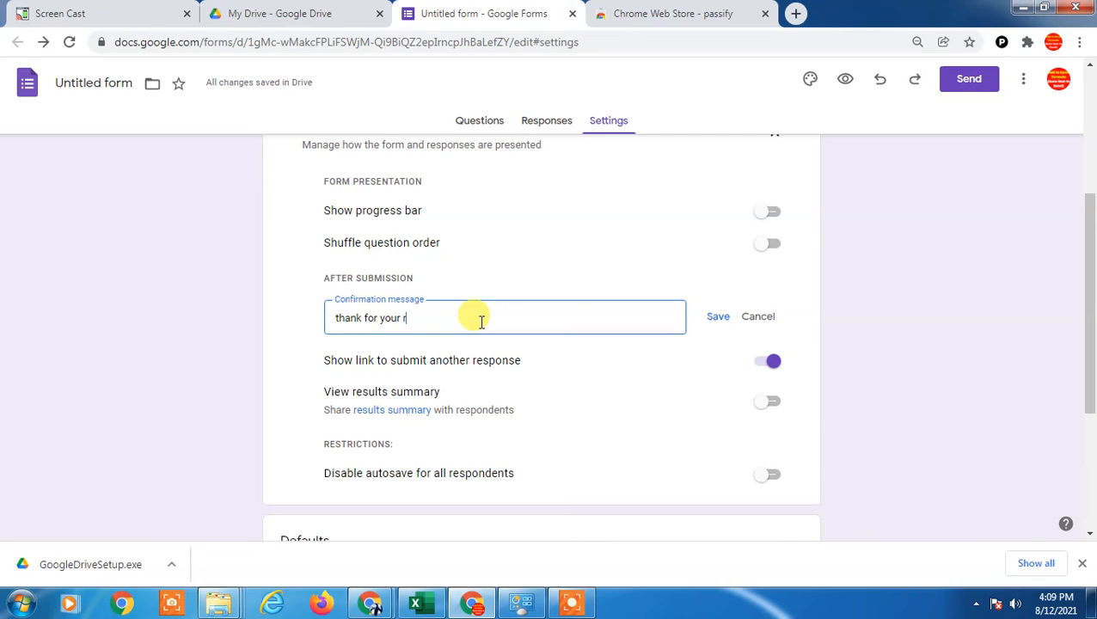
pyautogui.write('esponse')
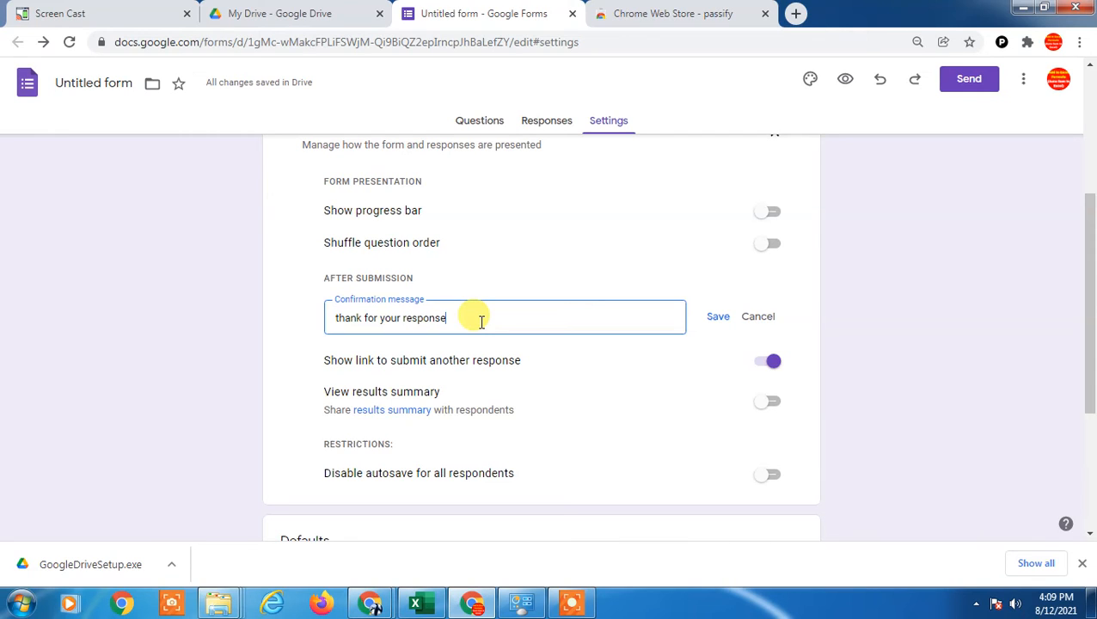
pyautogui.write('find thn')
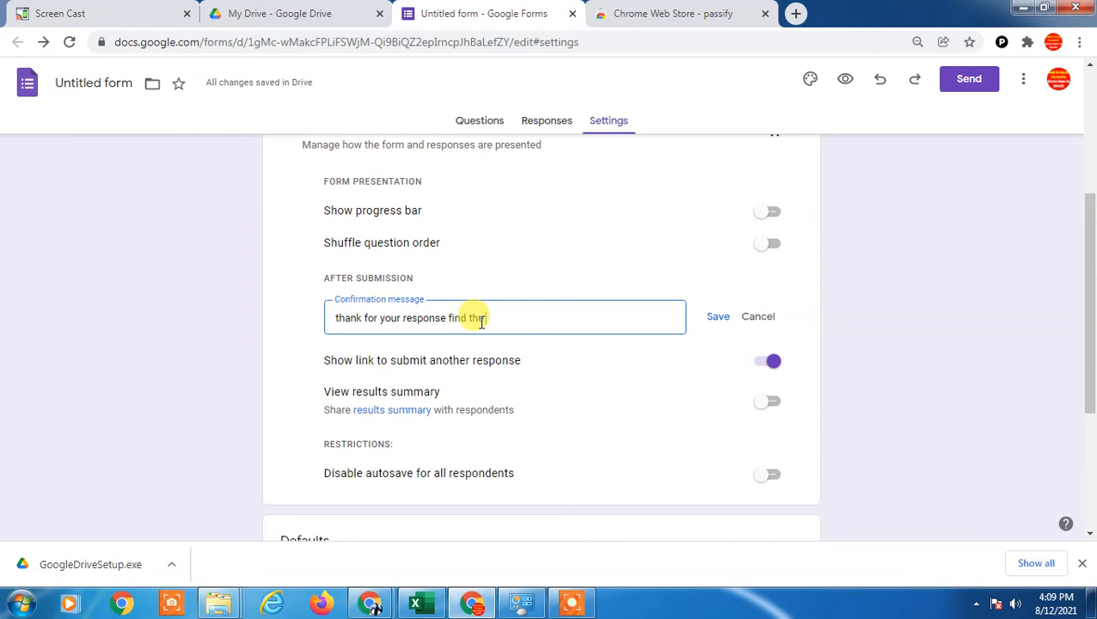
pyautogui.write('docu')
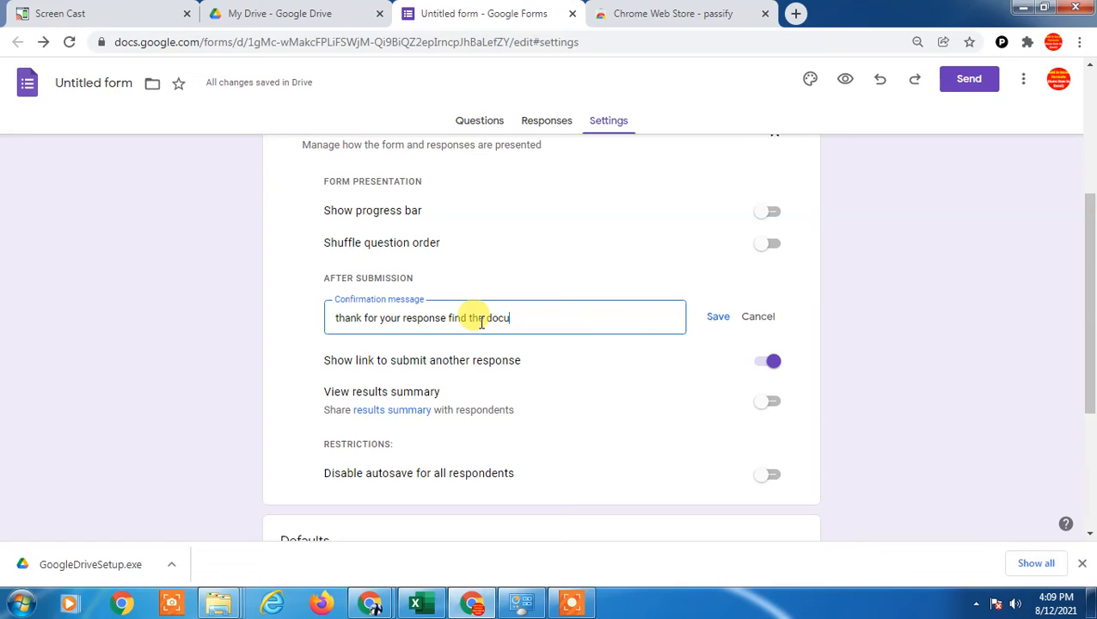
pyautogui.write('me')
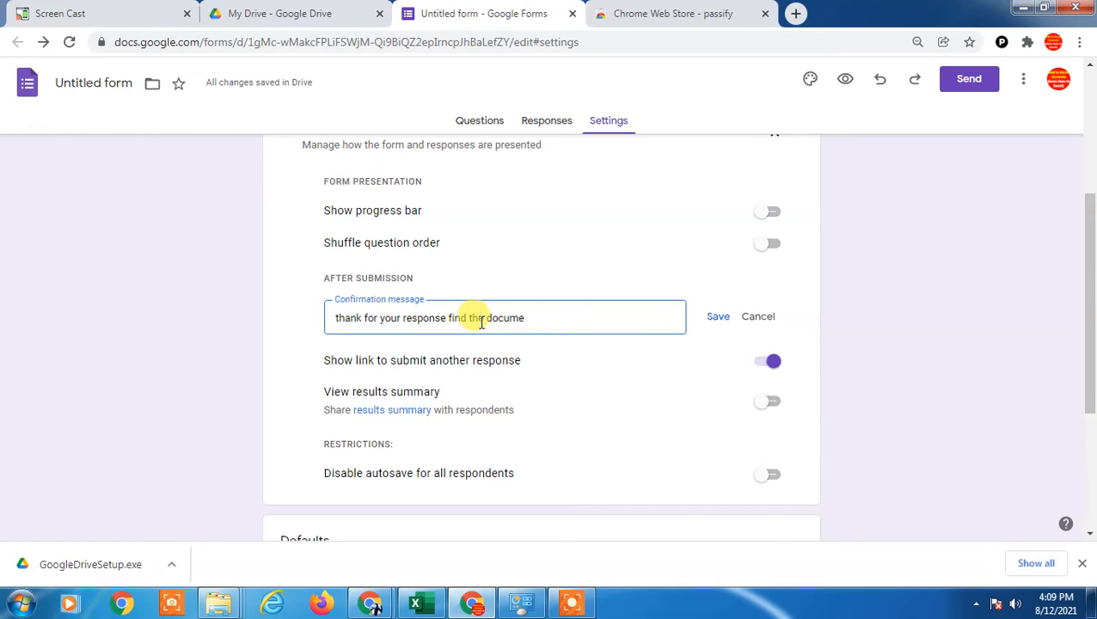
pyautogui.write('fol')
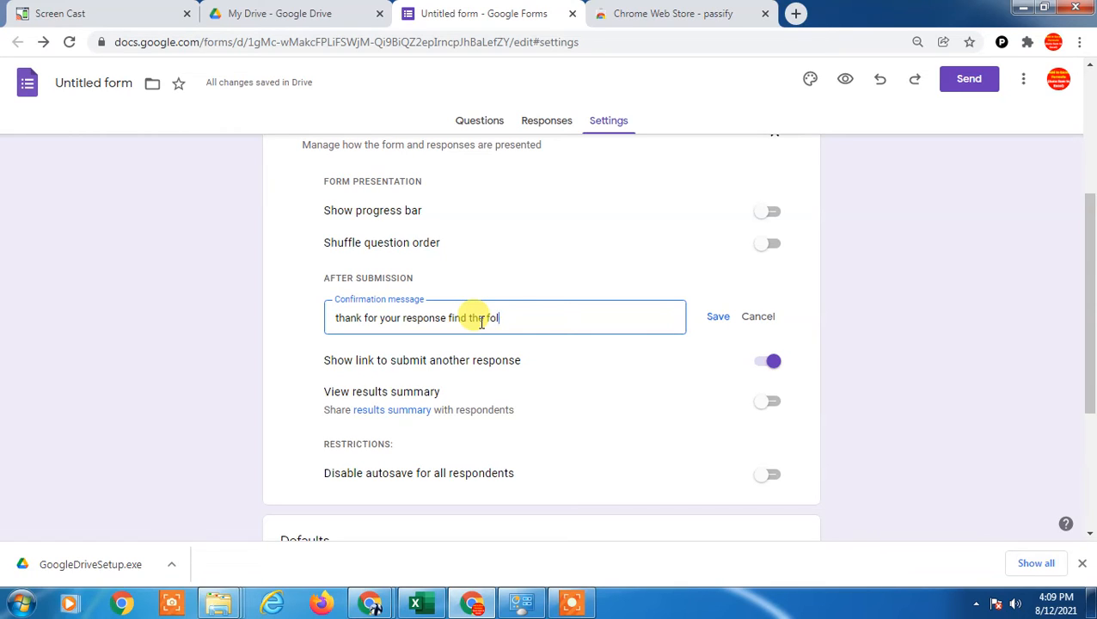
pyautogui.write('drd')
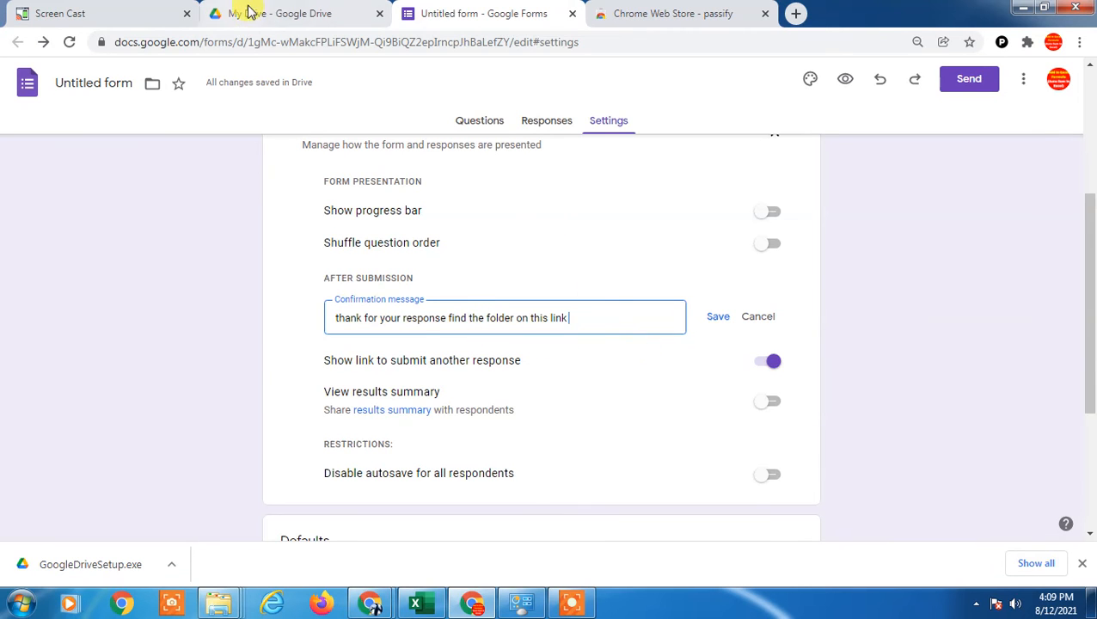
# - Share the test folder with anyone with the link and copy its link
pyautogui.click(275, 14)
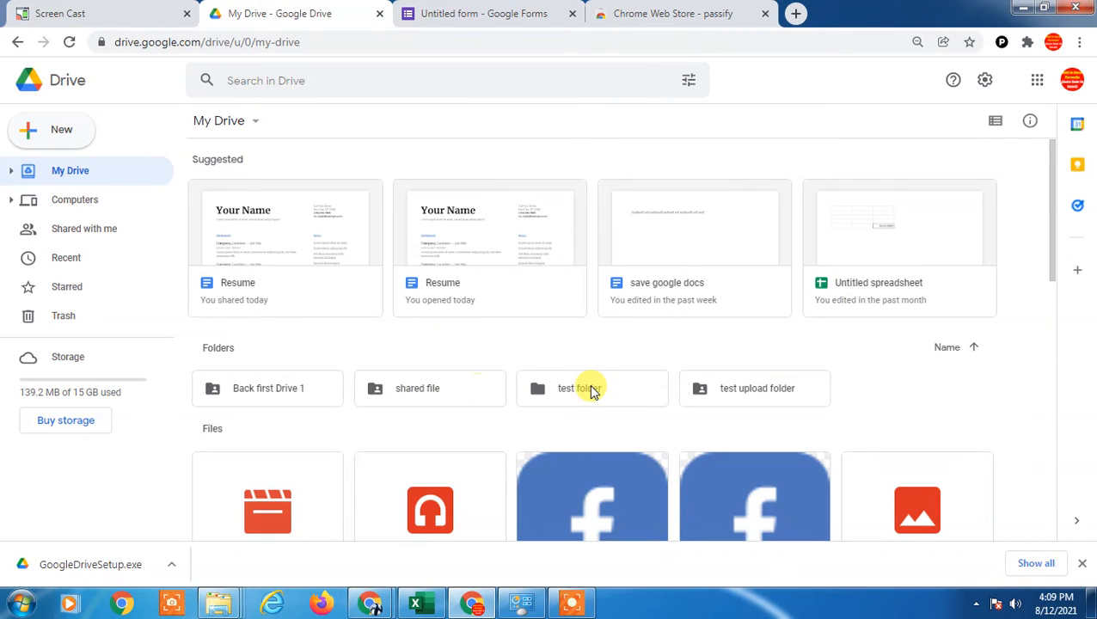
pyautogui.click(566, 387)
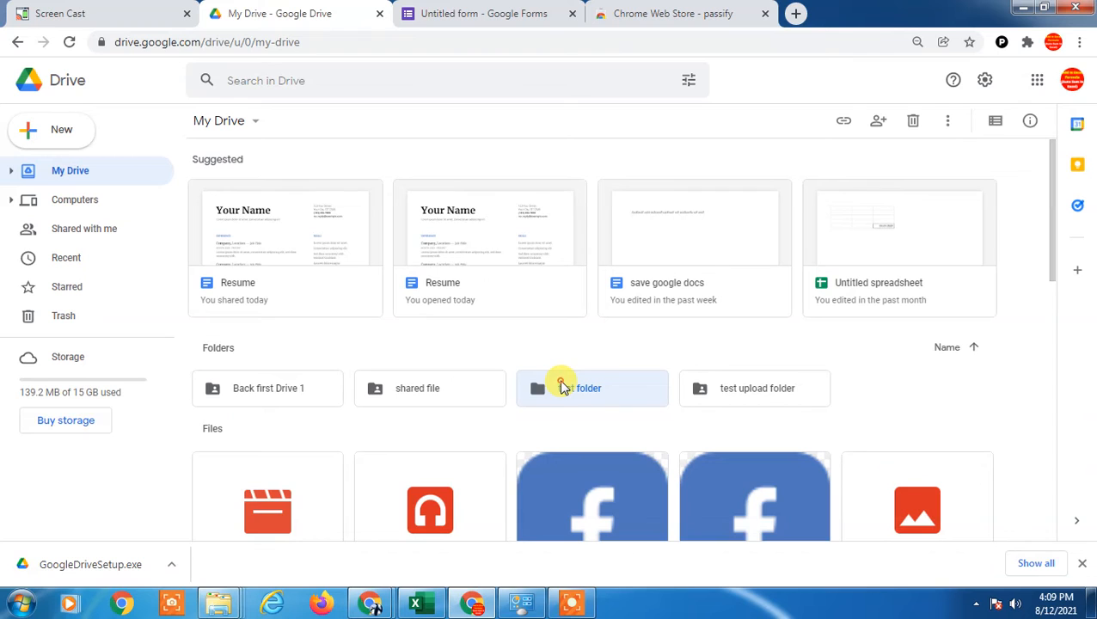
pyautogui.rightClick(563, 388)
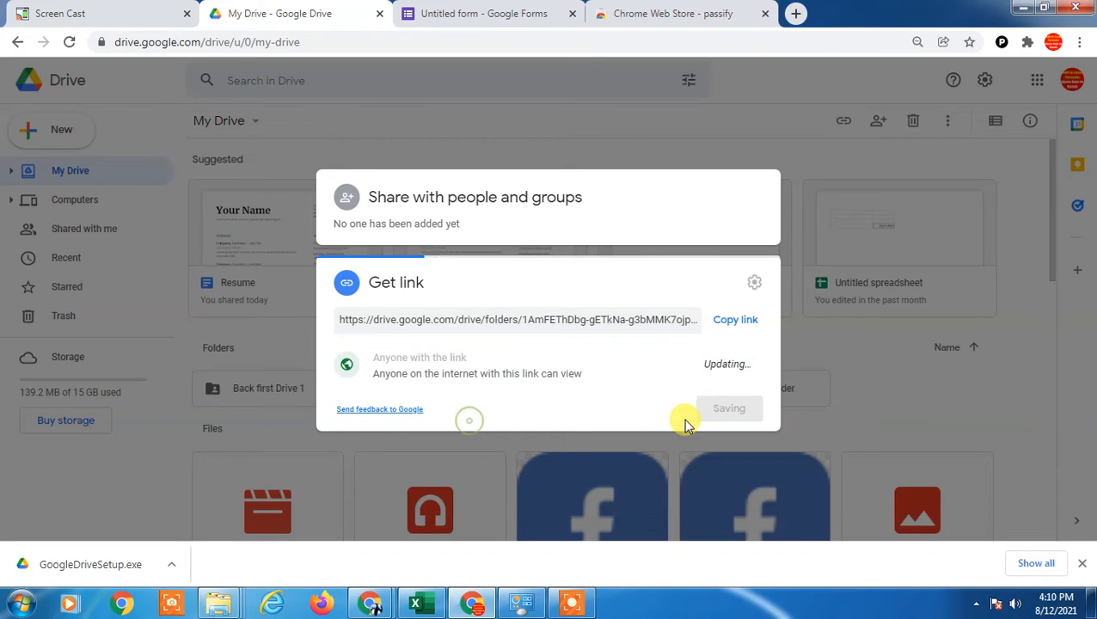
pyautogui.click(735, 319)
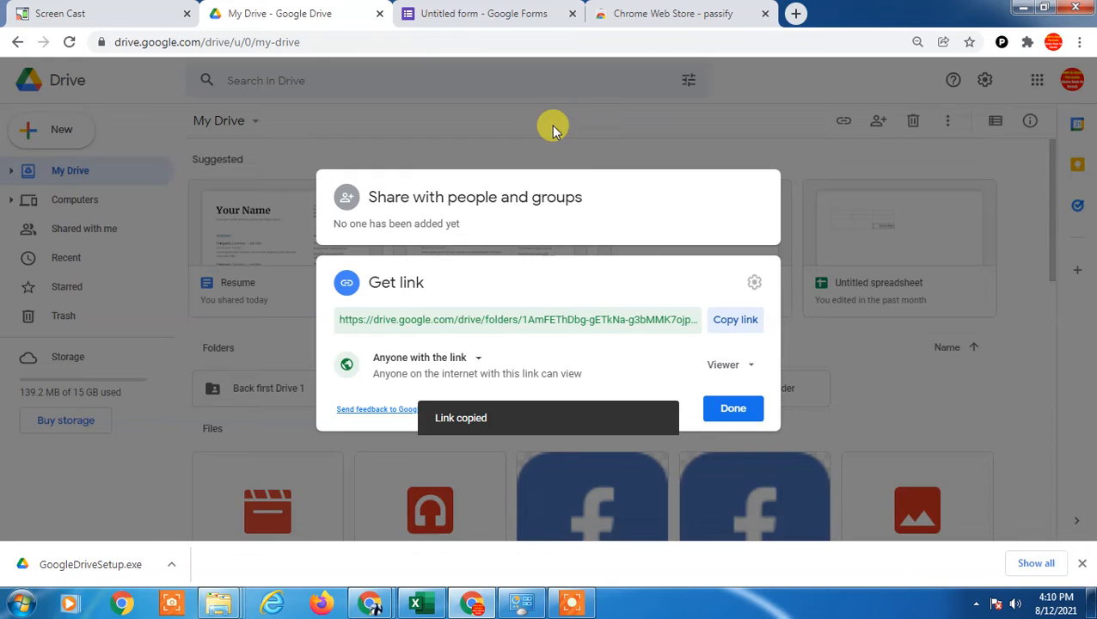
pyautogui.click(486, 14)
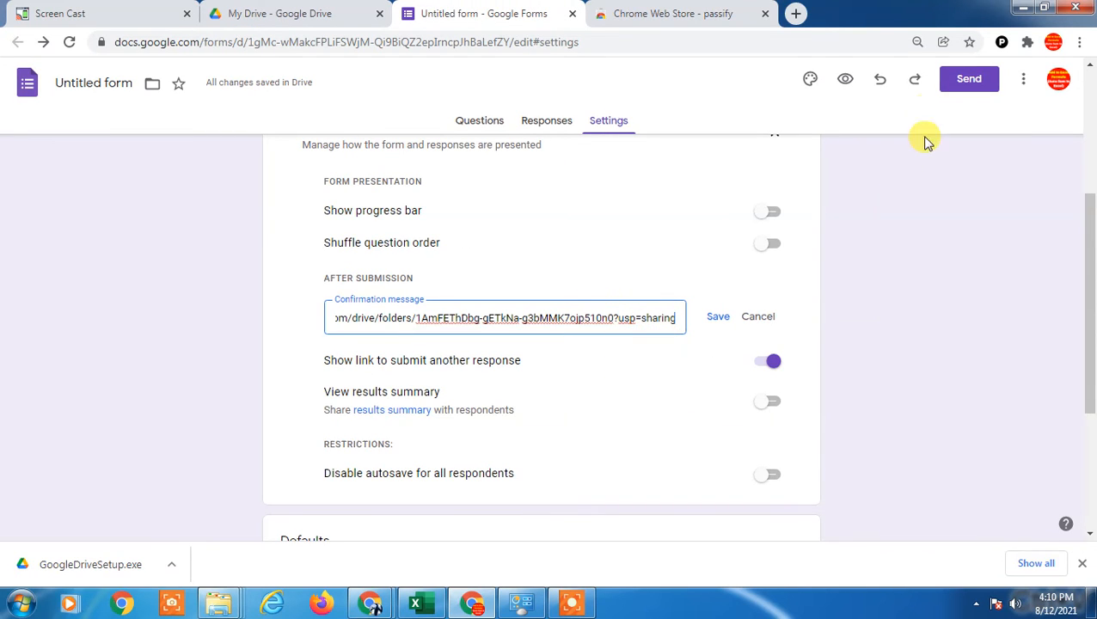
# - Paste the folder link into the confirmation message and return to the Questions view
pyautogui.click(969, 78)
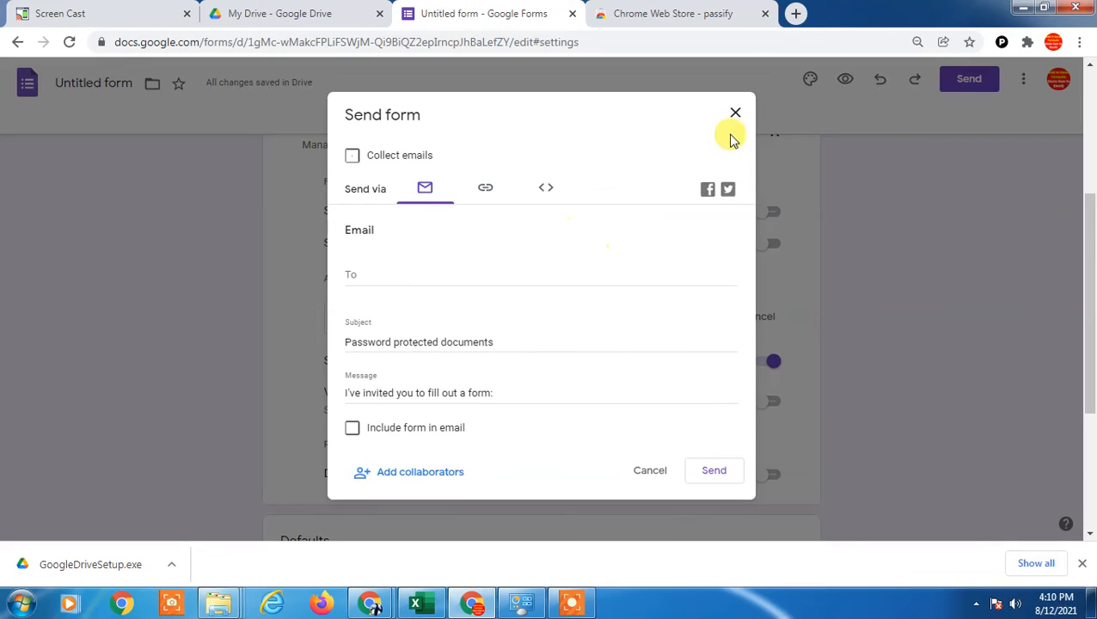
pyautogui.click(735, 111)
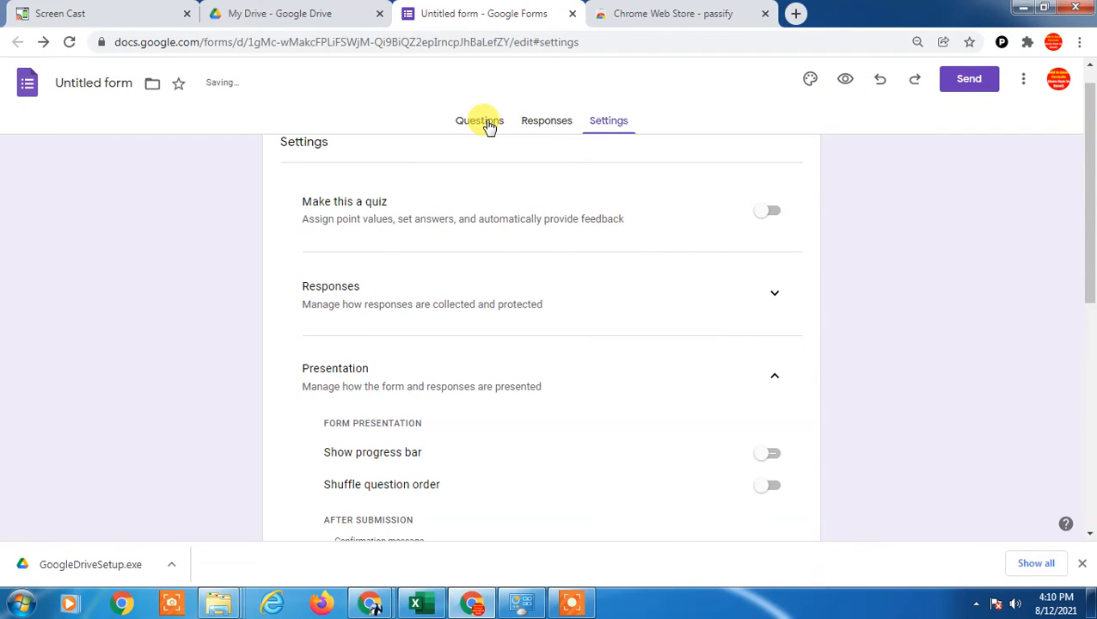
pyautogui.click(480, 120)
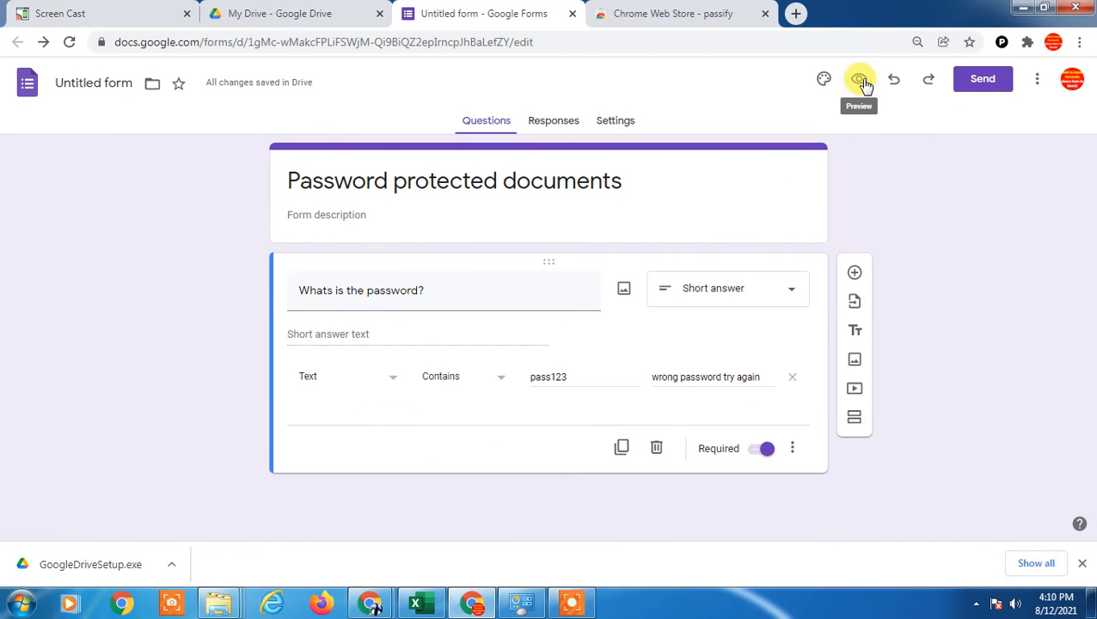
pyautogui.click(858, 78)
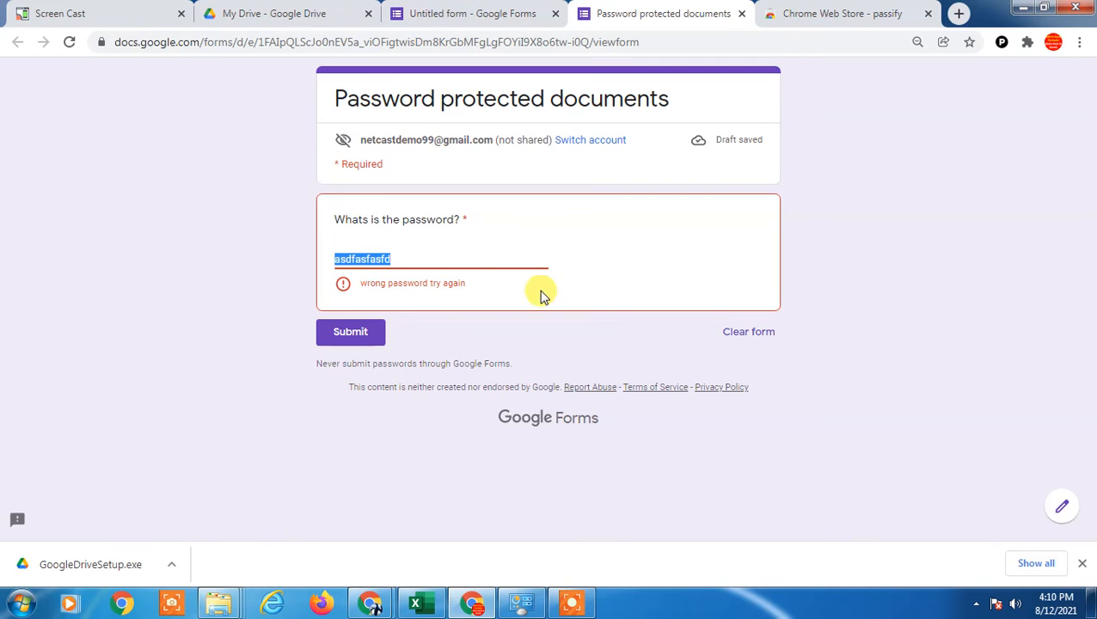
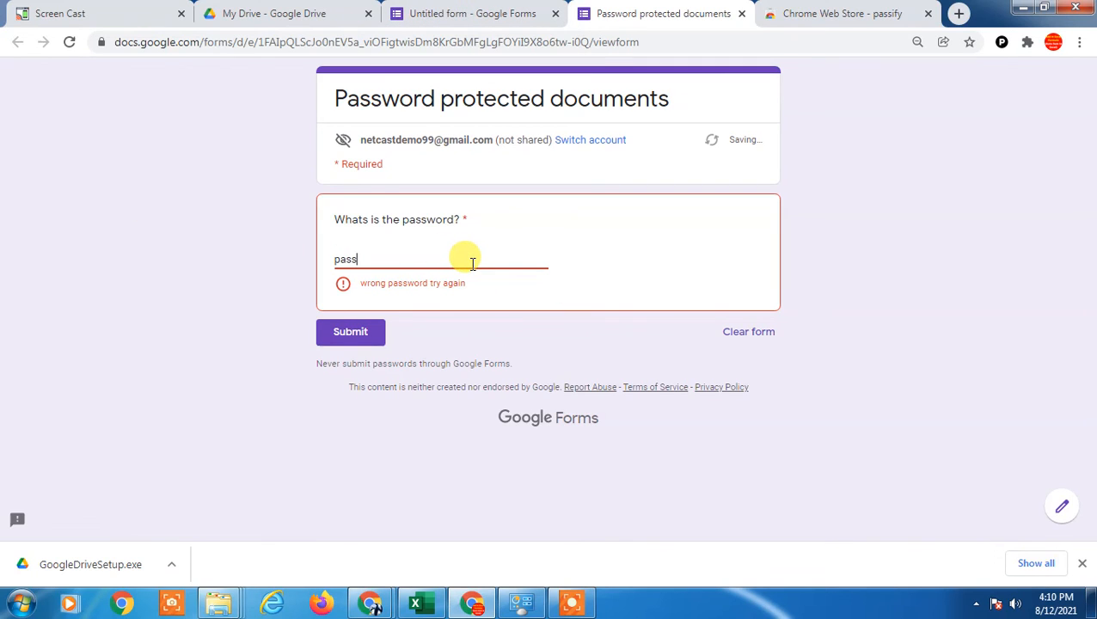
pyautogui.click(350, 315)
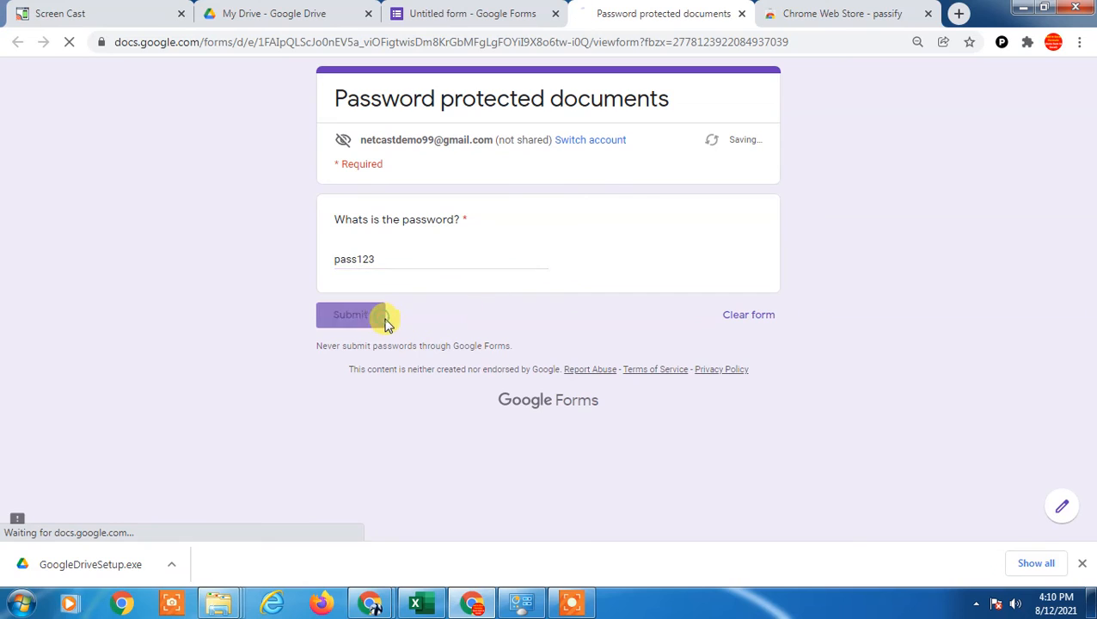
pyautogui.click(350, 315)
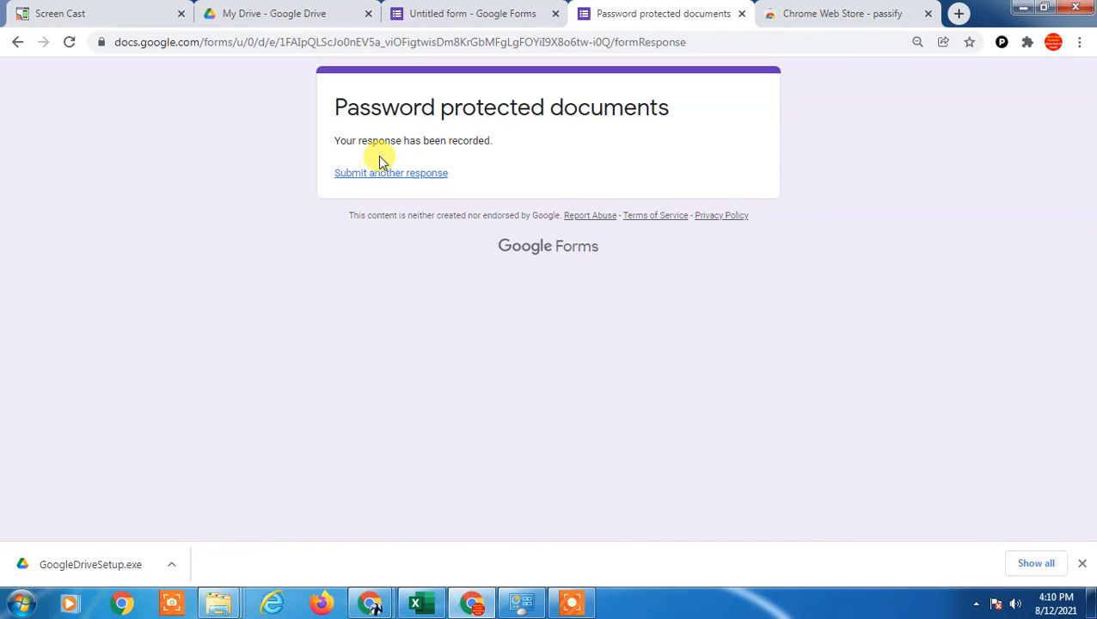
pyautogui.moveTo(565, 258)
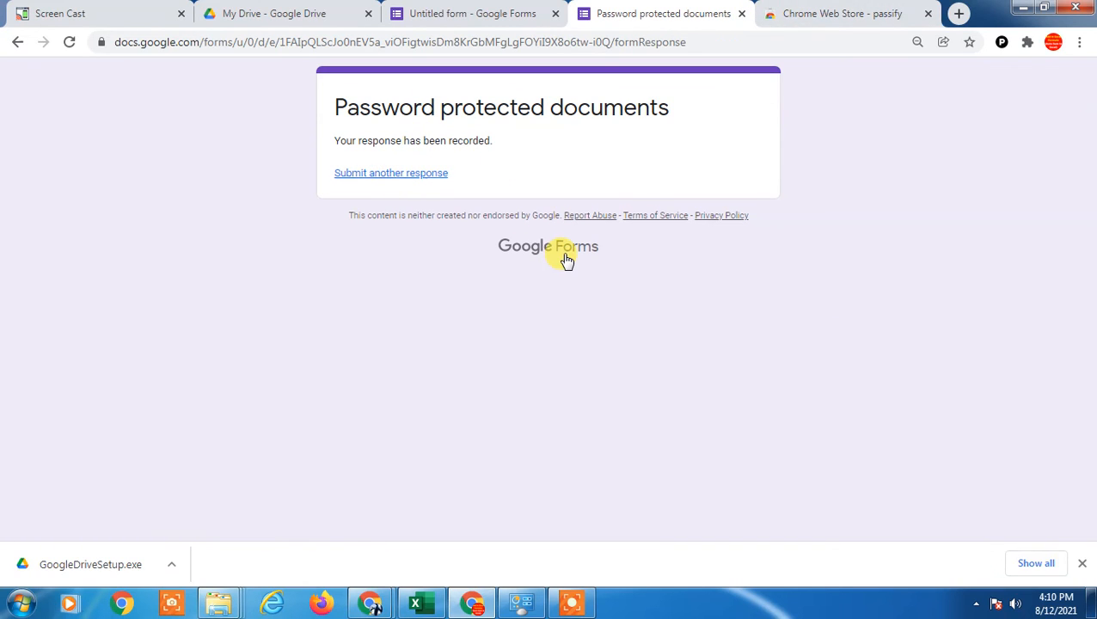
# - Return to the form editor and review the confirmation message with the folder link
pyautogui.click(477, 14)
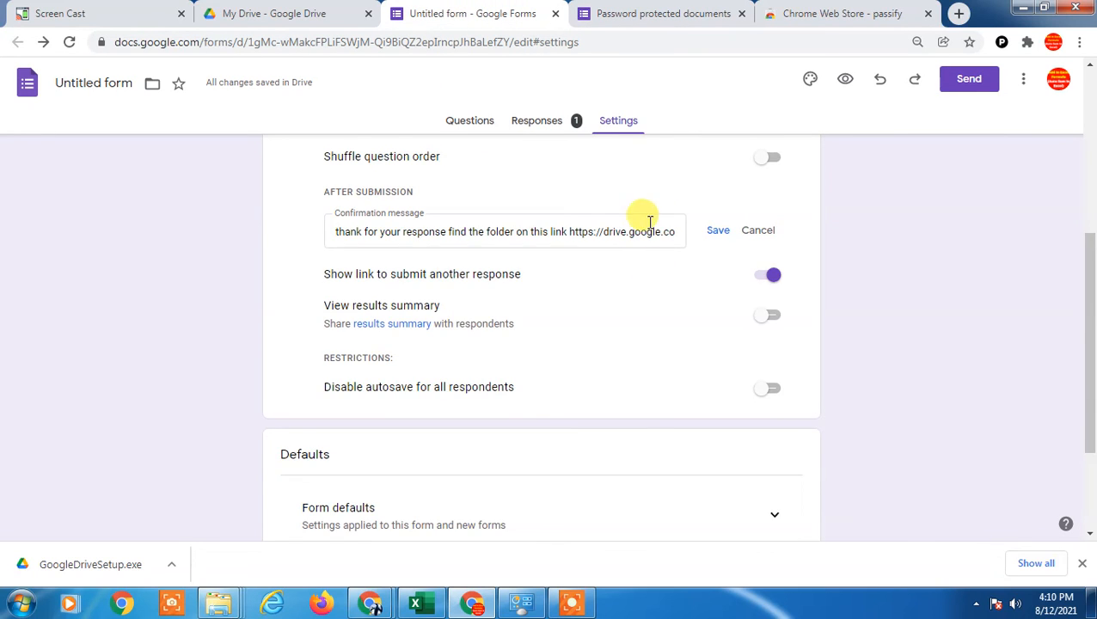
pyautogui.moveTo(503, 222)
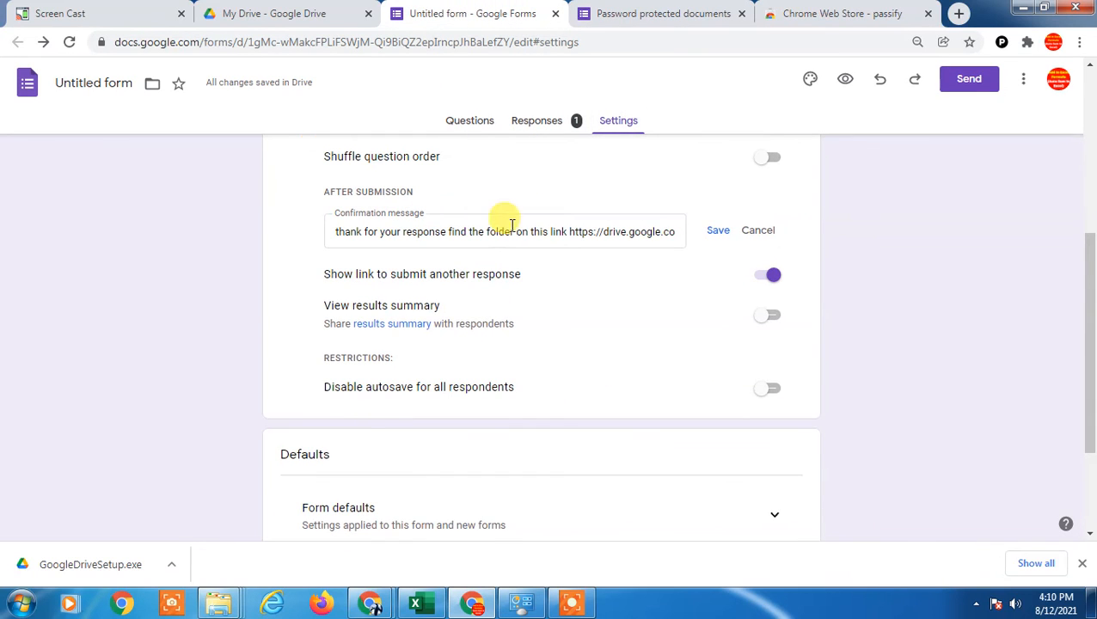
pyautogui.click(718, 229)
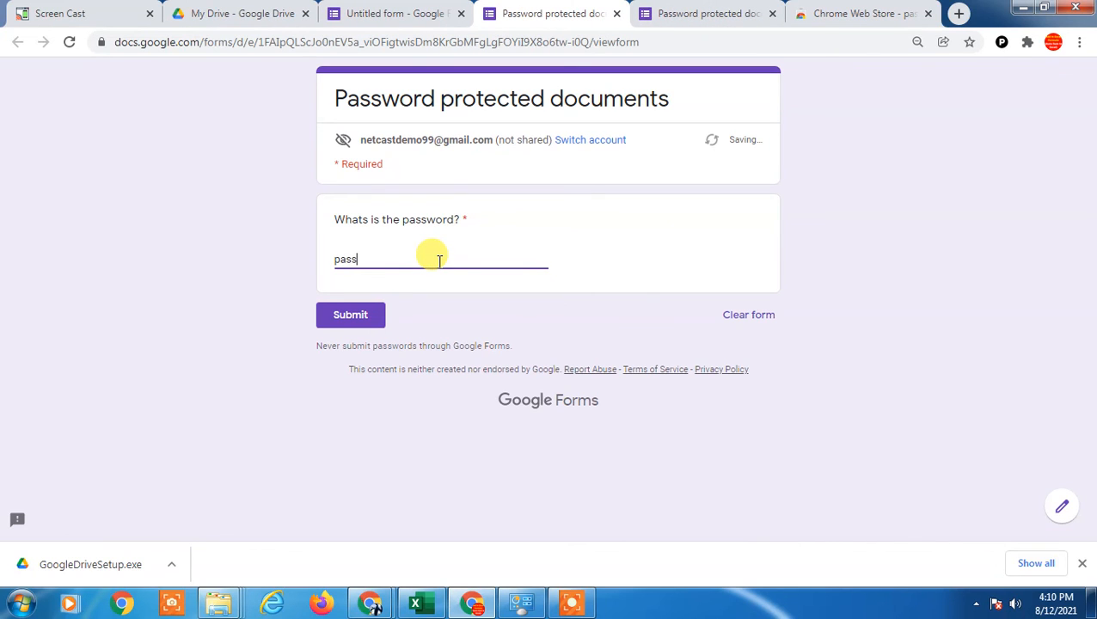
pyautogui.click(350, 314)
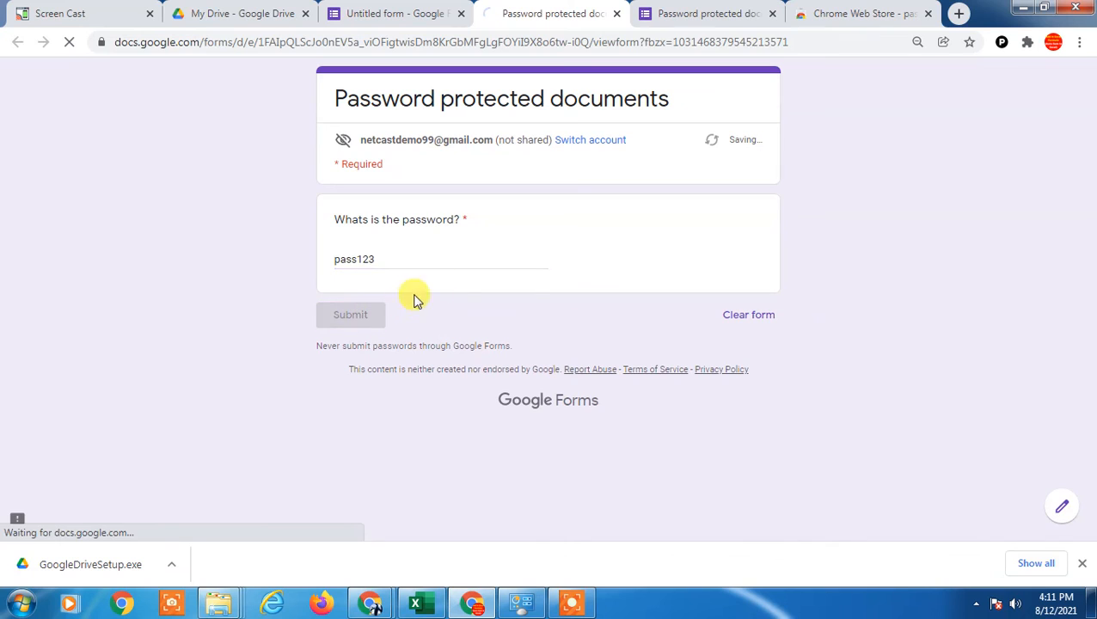
pyautogui.click(350, 315)
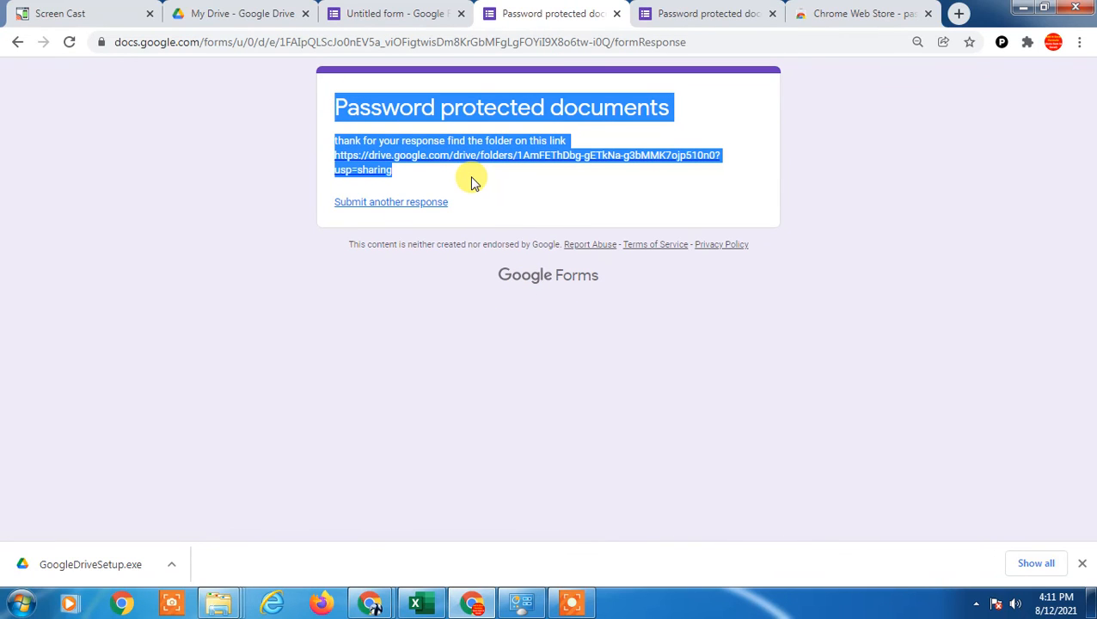
pyautogui.click(526, 155)
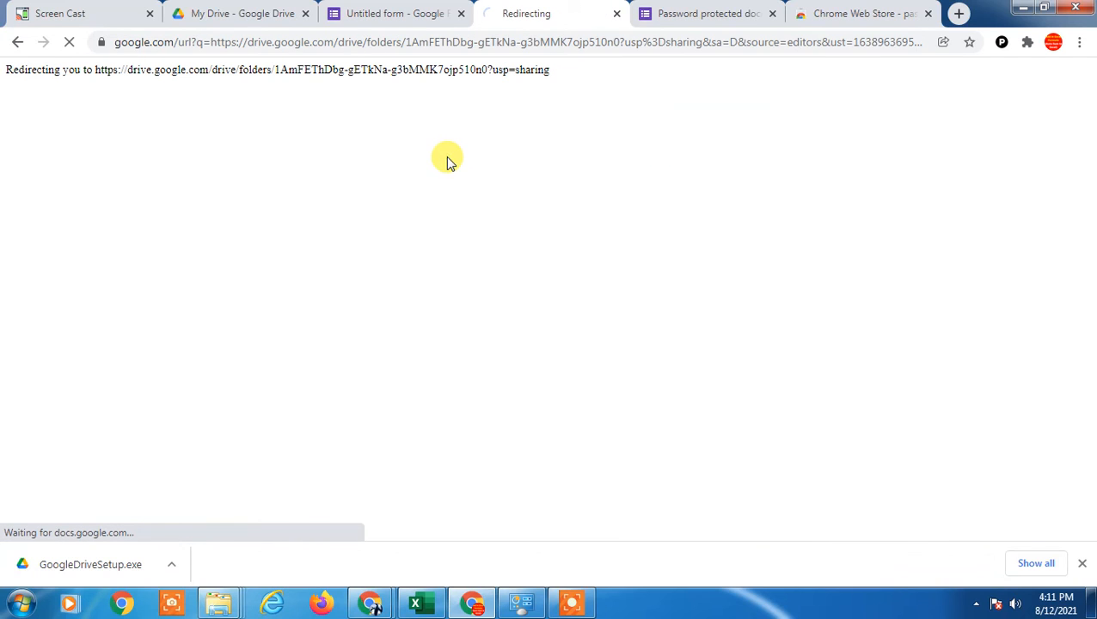